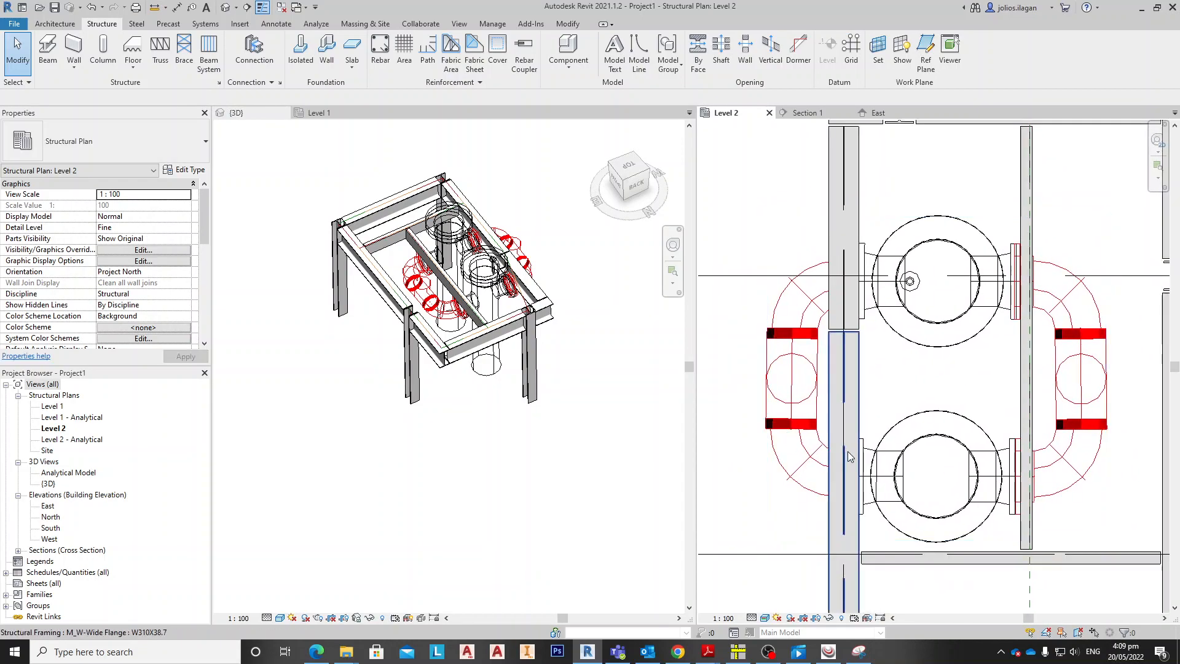
Make the 3D view of the steel frame the active view and inspect it.
left_click(231, 112)
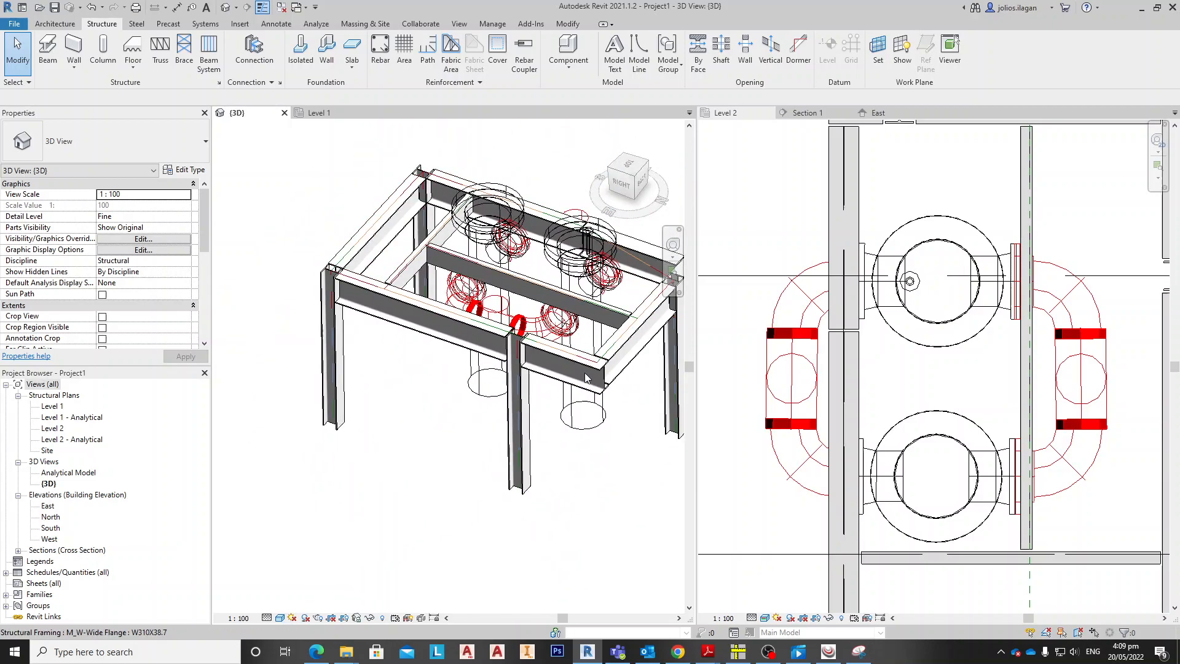
left_click(725, 112)
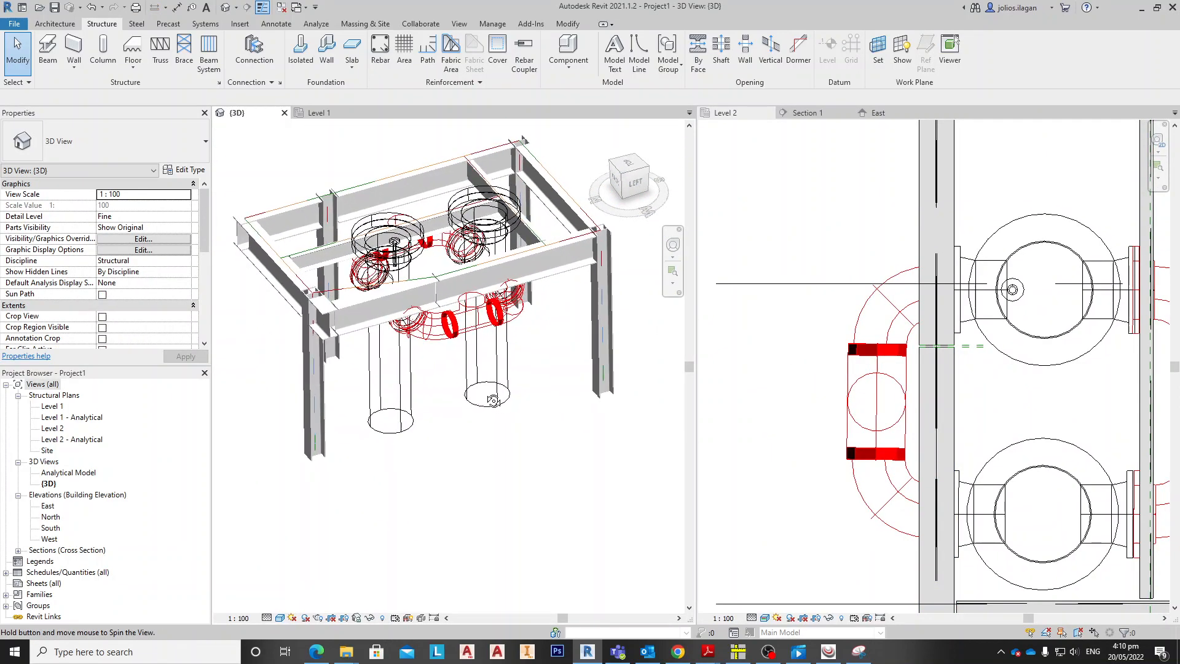
Add a splice joint connection where the two W310X38.7 beams meet.
left_click(438, 310)
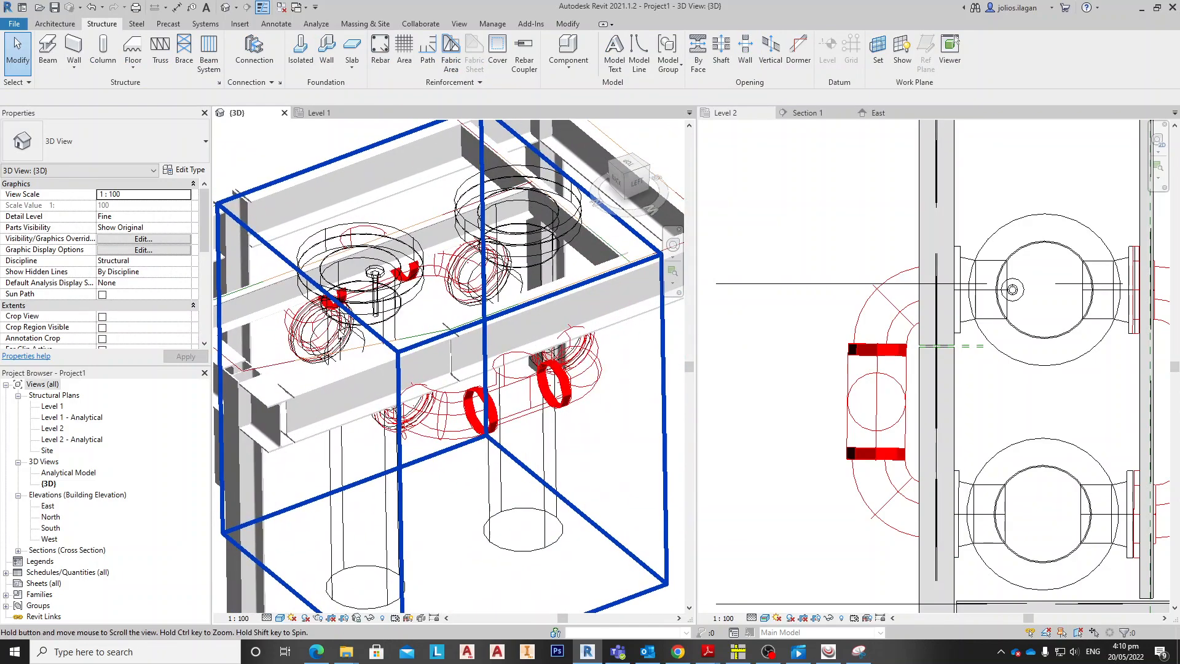
left_click(475, 342)
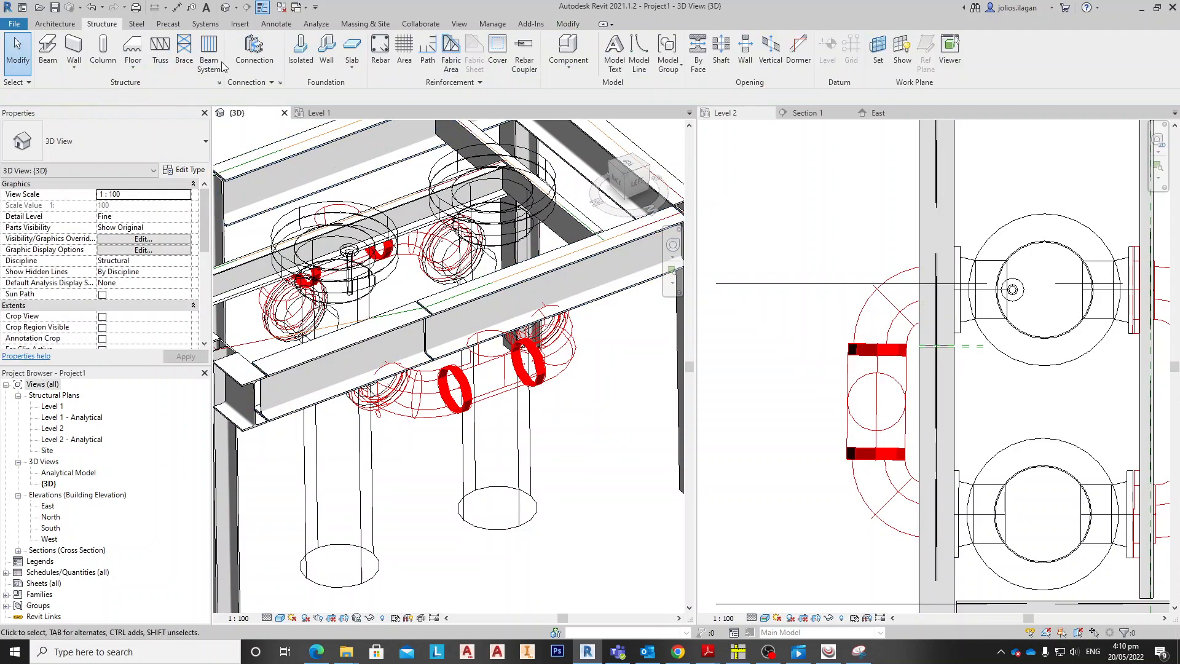
left_click(253, 48)
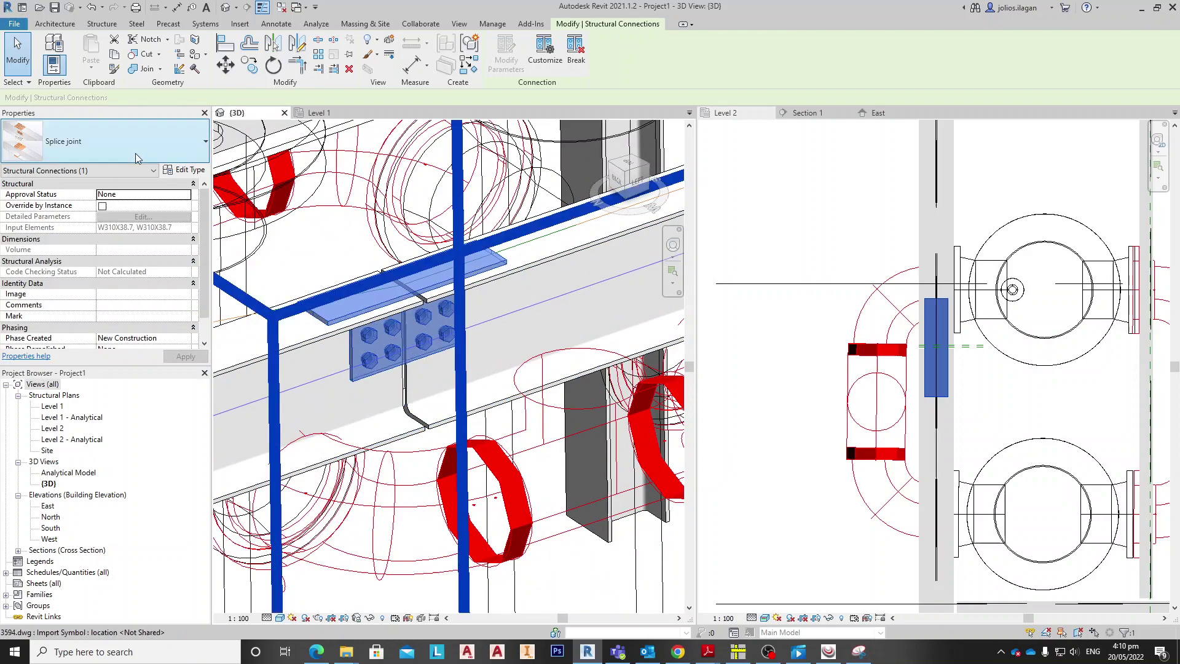
Override the splice joint by instance and show its flange plate weld sizes of 4 in the detailed parameters.
left_click(102, 206)
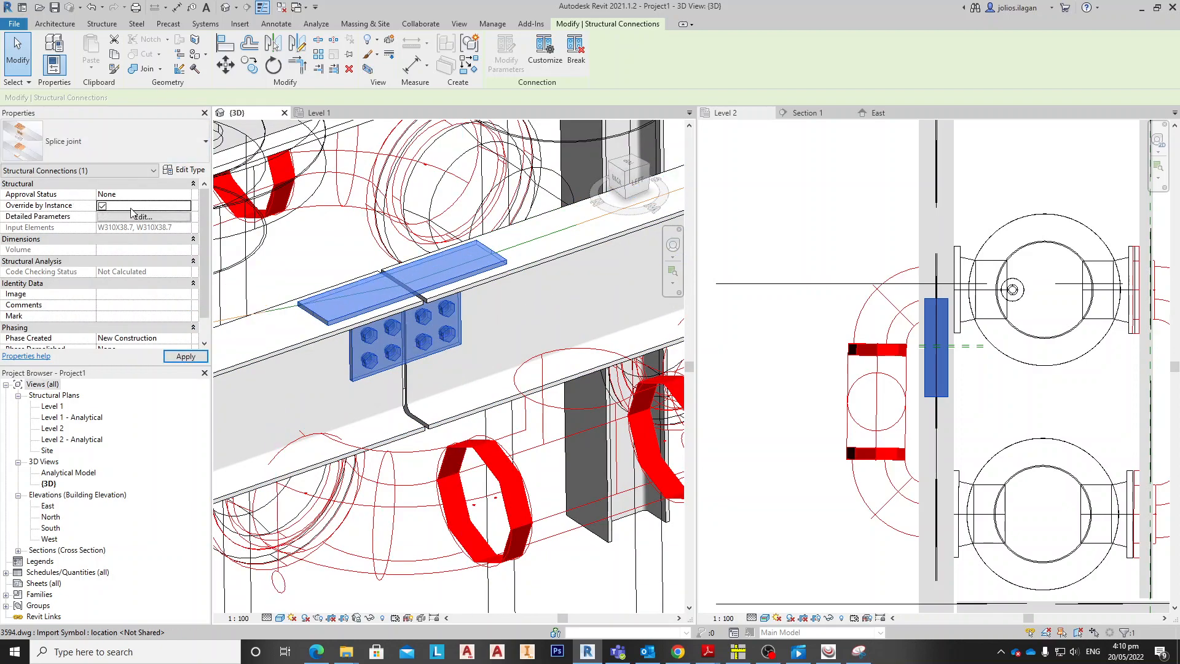
left_click(142, 216)
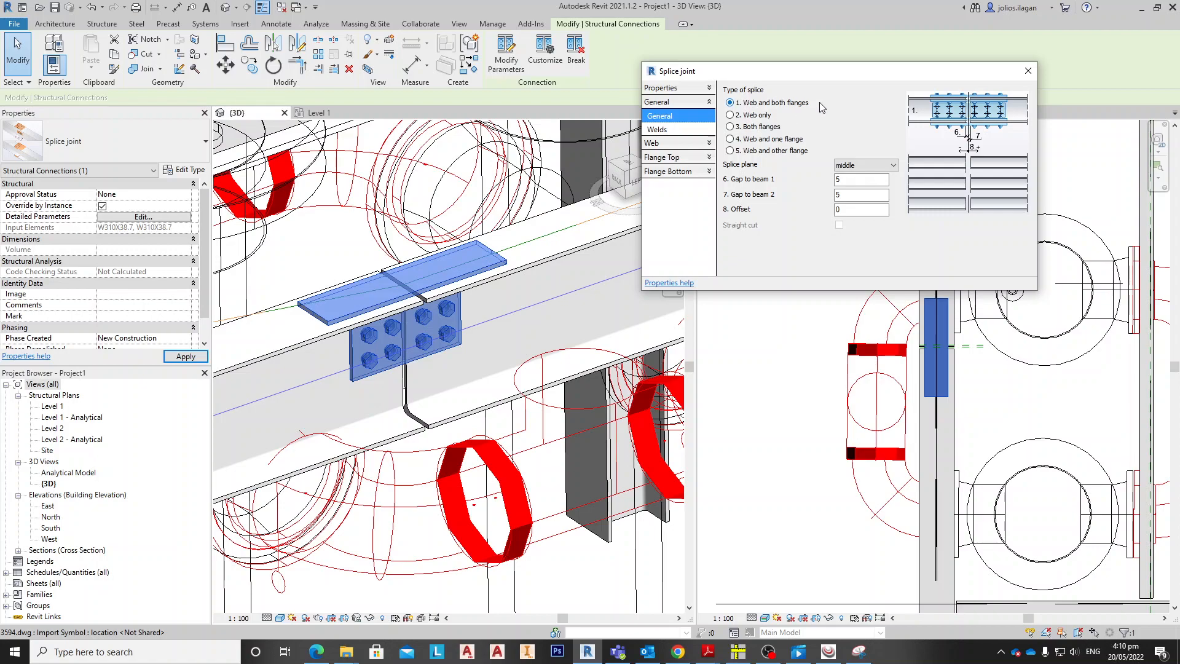
left_click(861, 180)
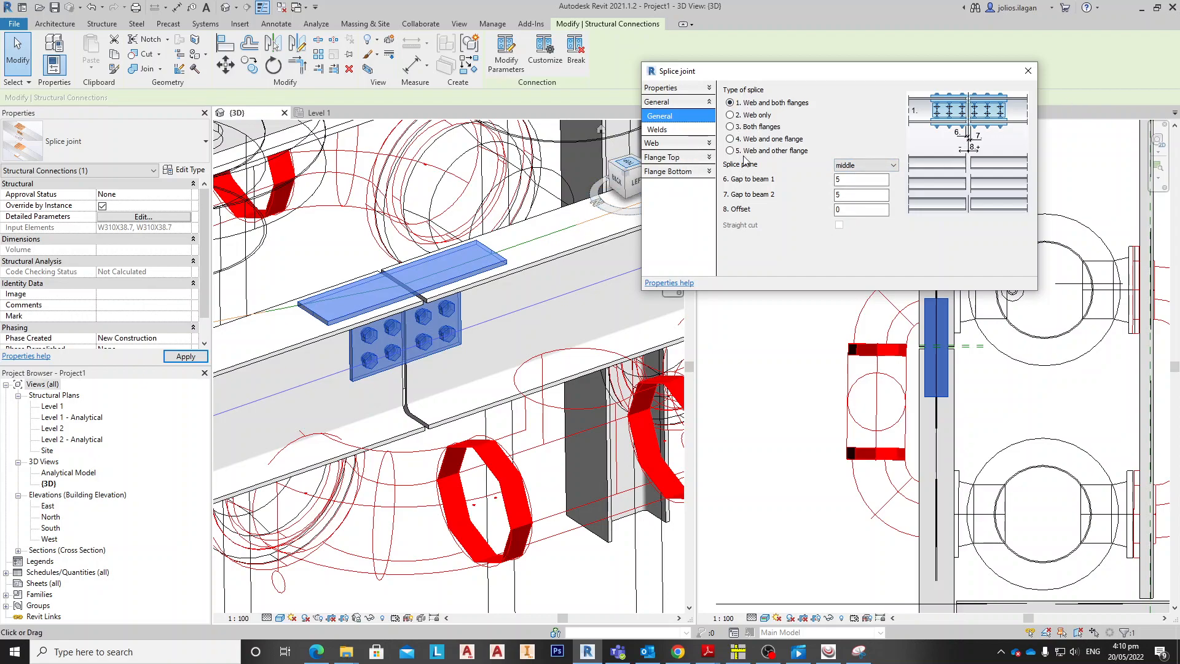
left_click(657, 129)
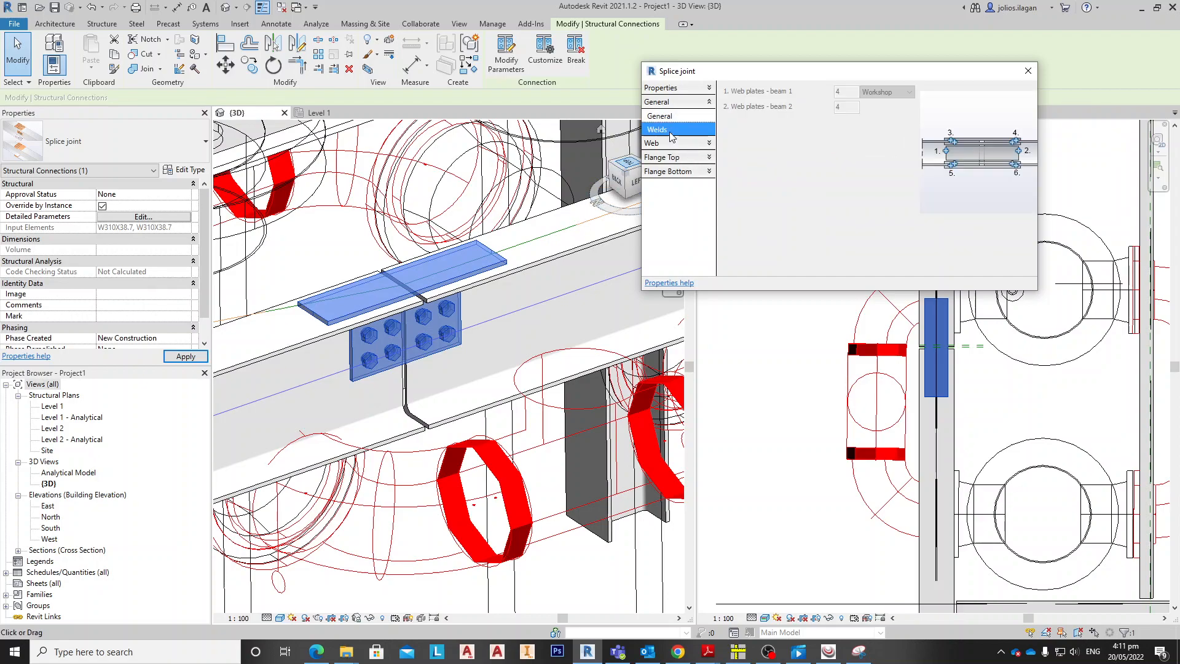
left_click(665, 129)
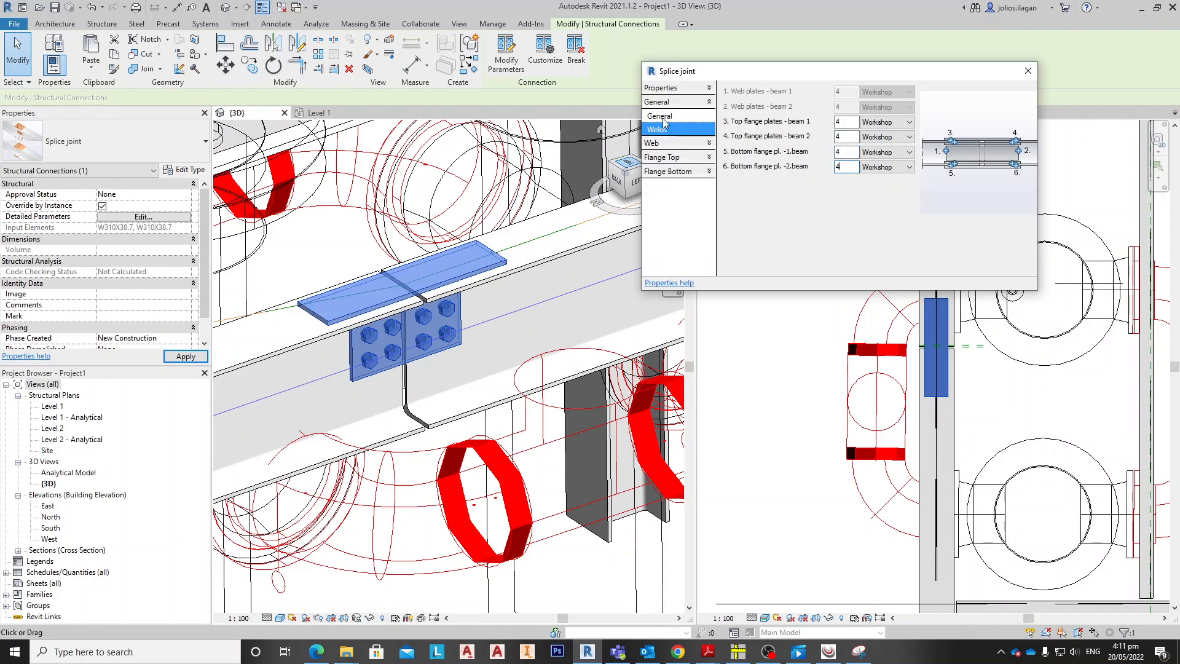
Keep the web plates bolted on both sides and set their distance from top to 85.
left_click(651, 116)
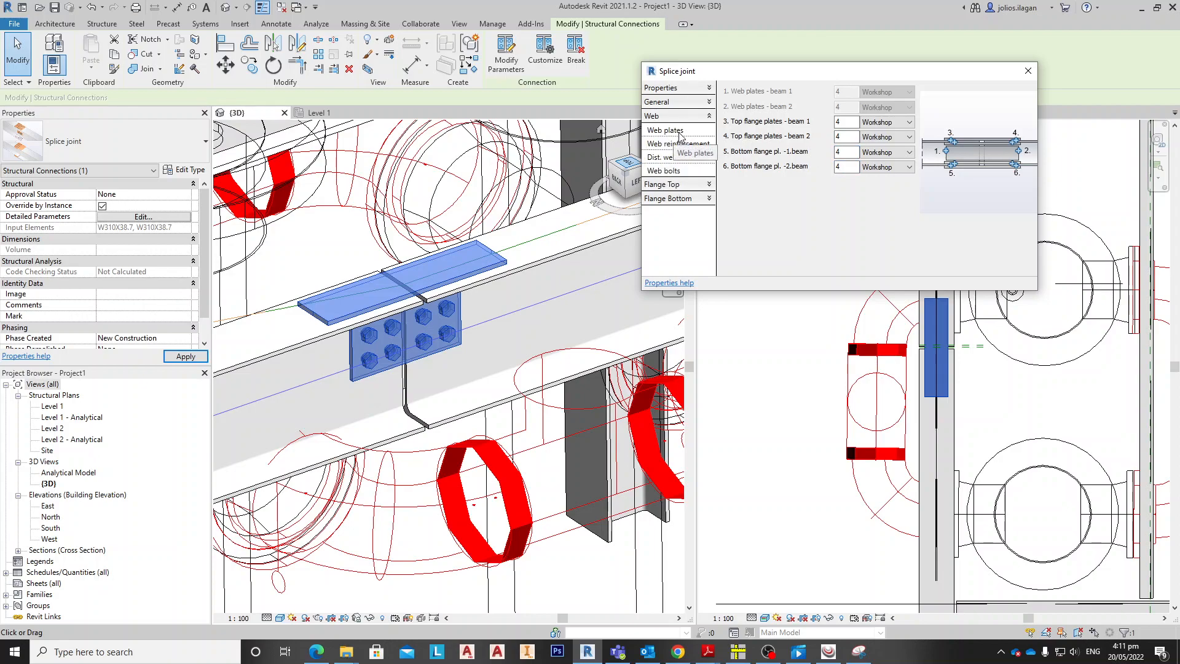
left_click(664, 130)
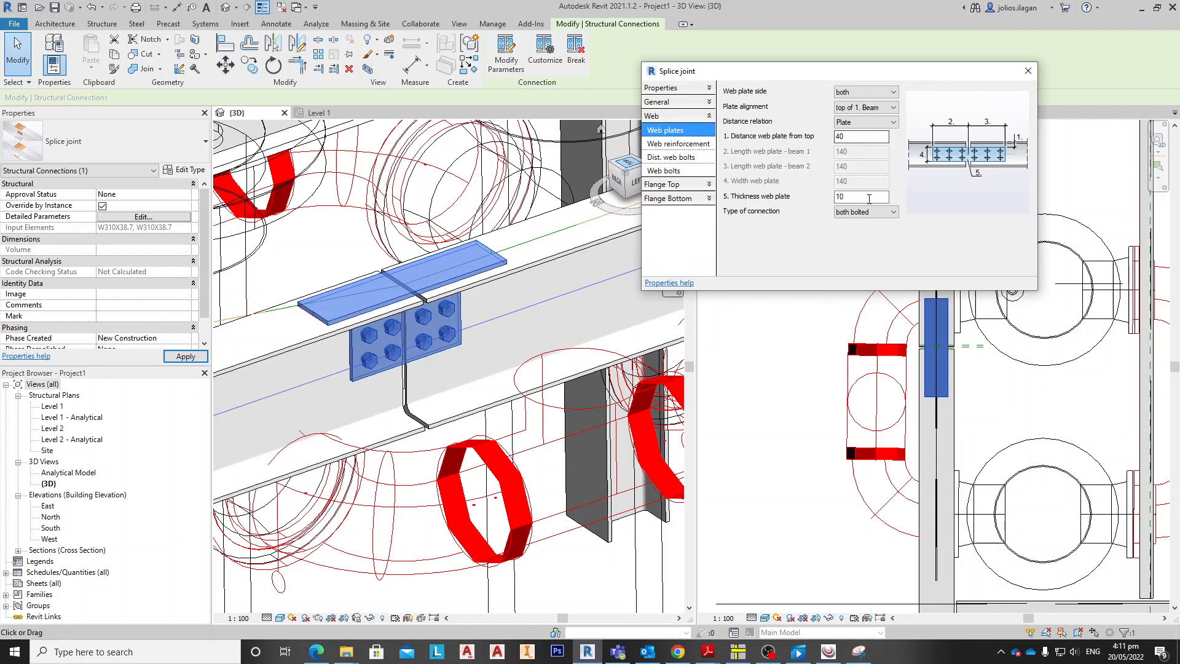
left_click(892, 211)
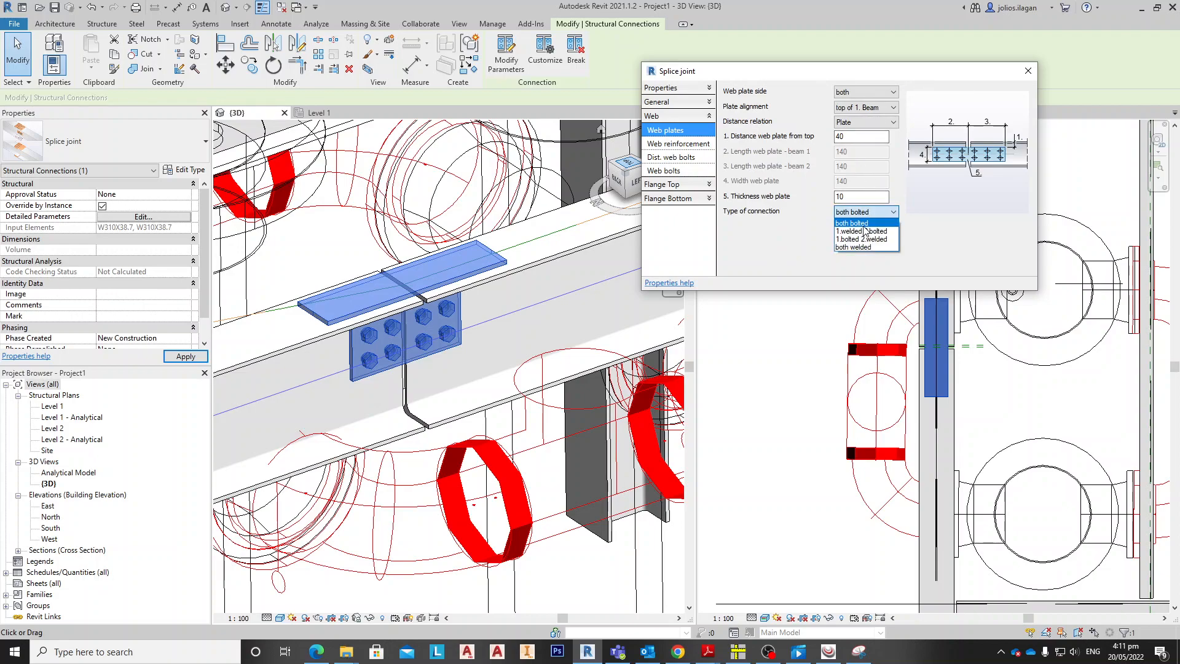
left_click(852, 222)
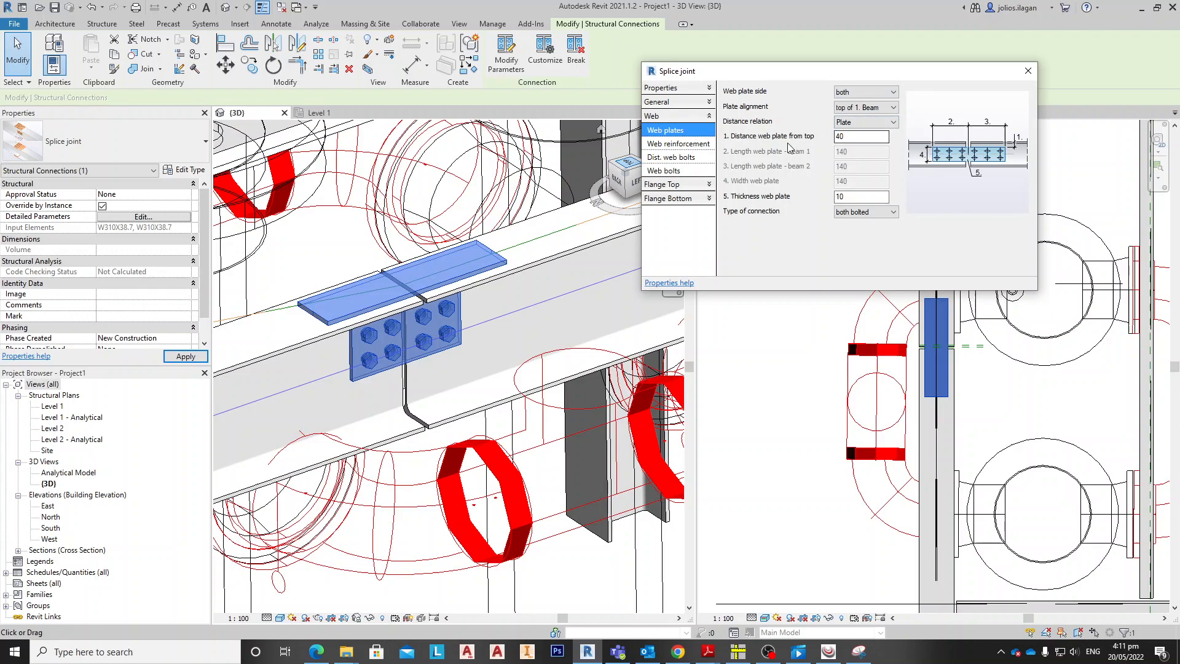
mouse_move(757, 171)
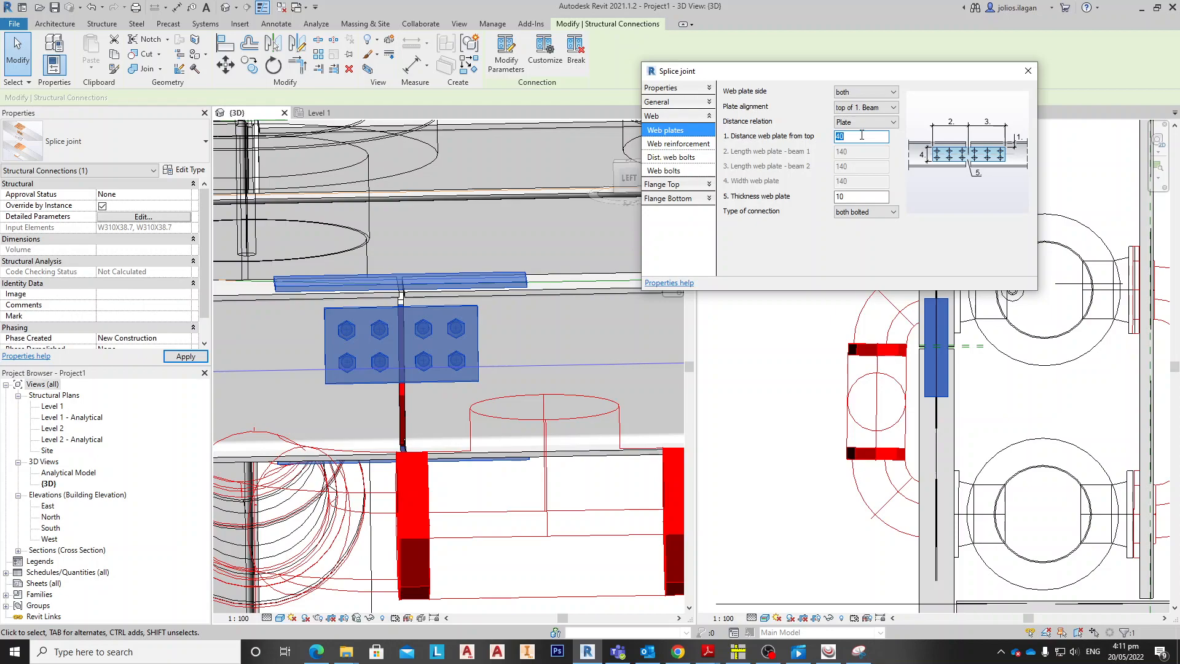
type("8")
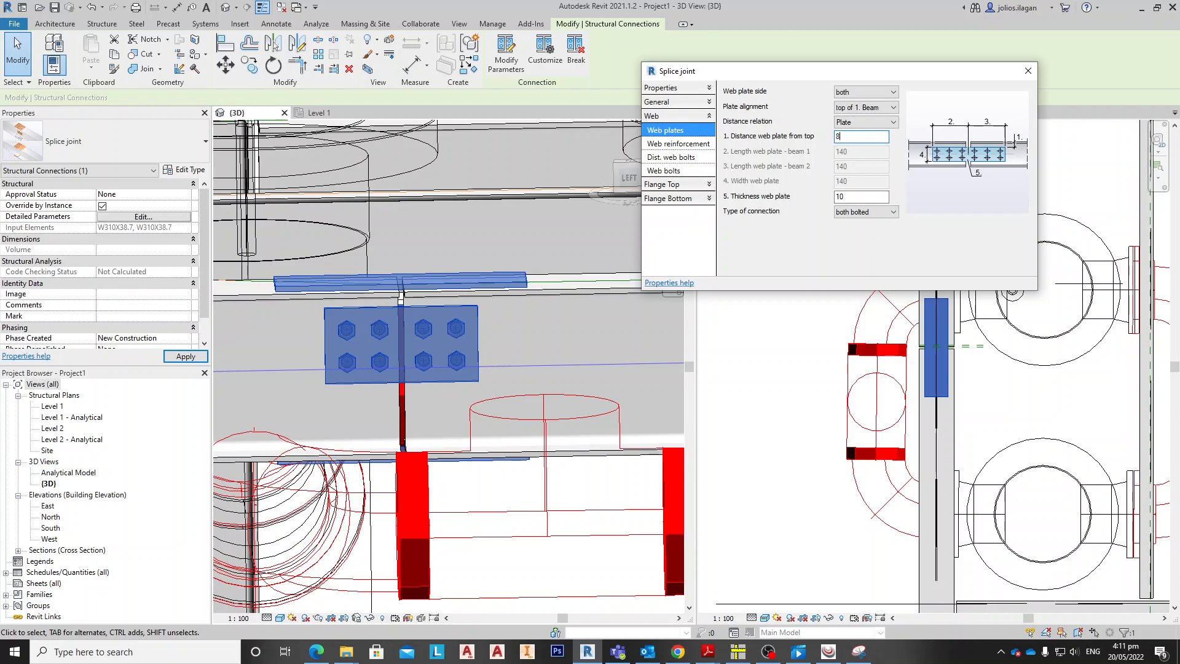
type("5")
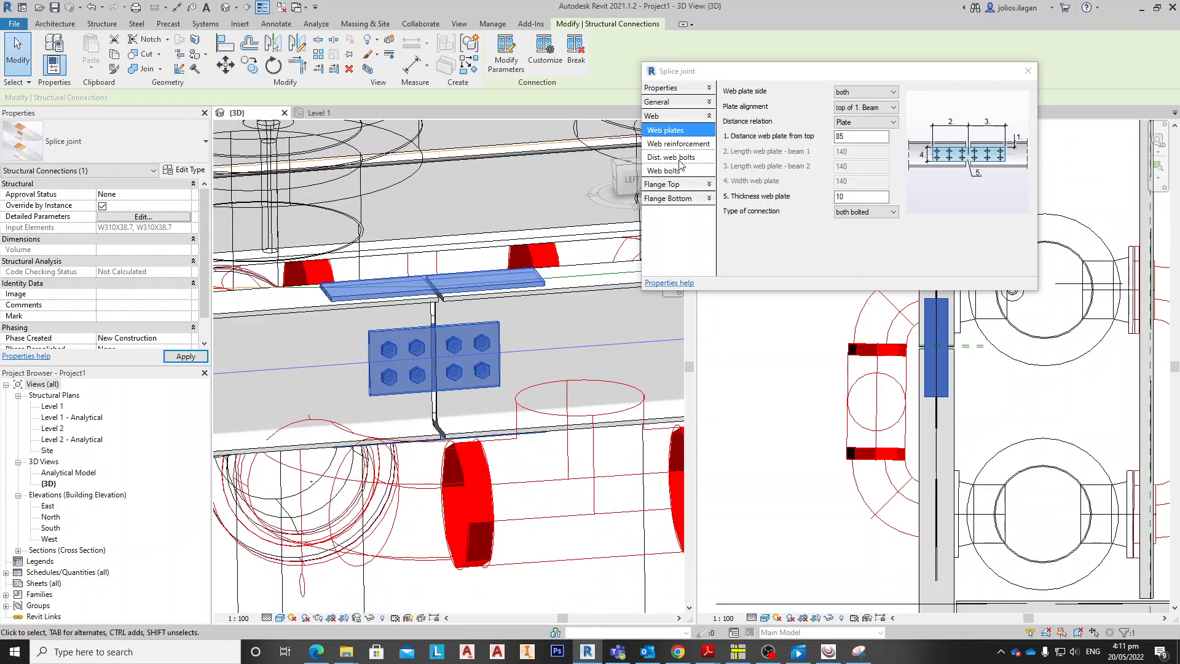
Set the web bolt edge distances to 35 and the first intermediate distance to 75.
left_click(673, 158)
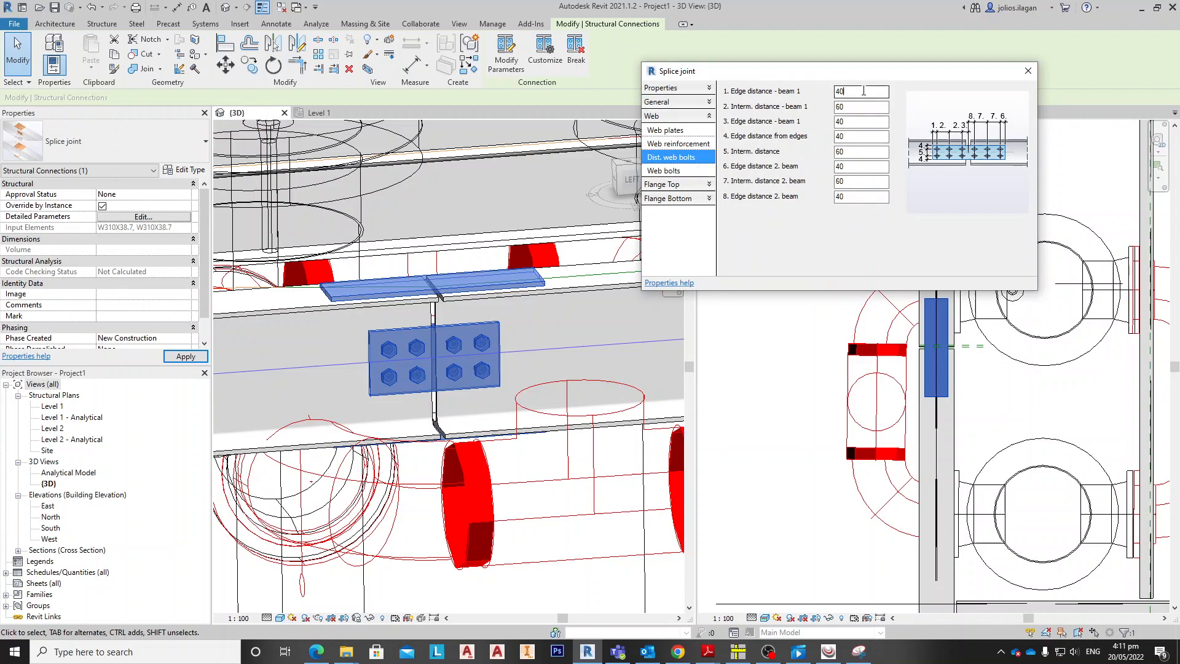
type("3")
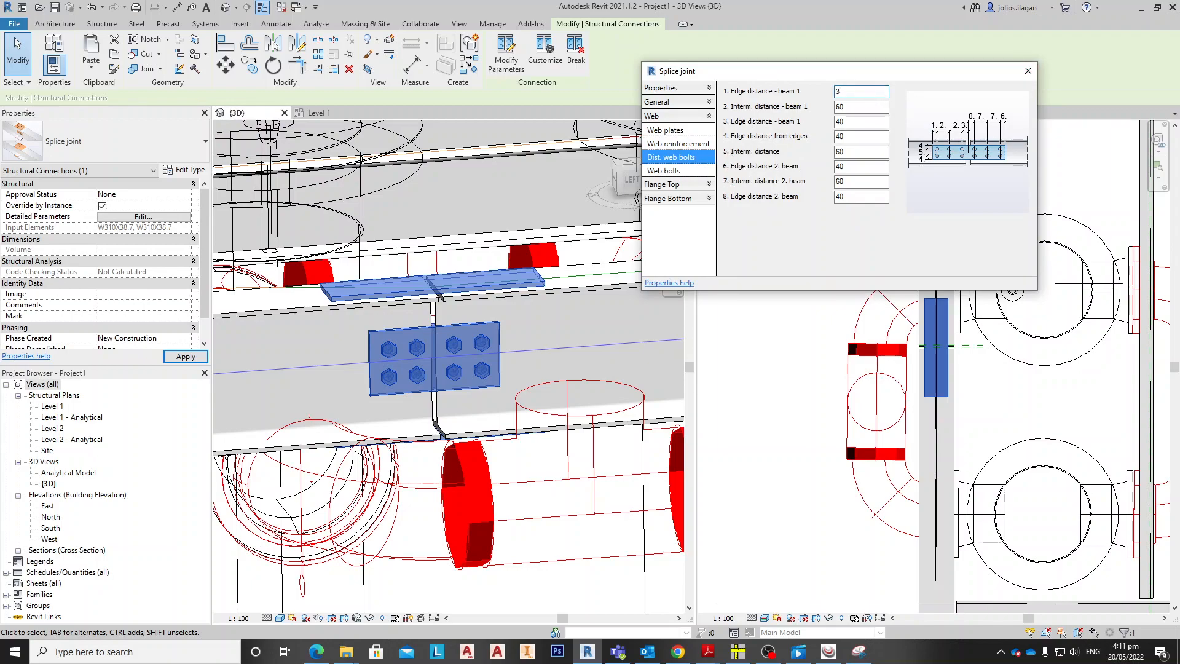
type("5")
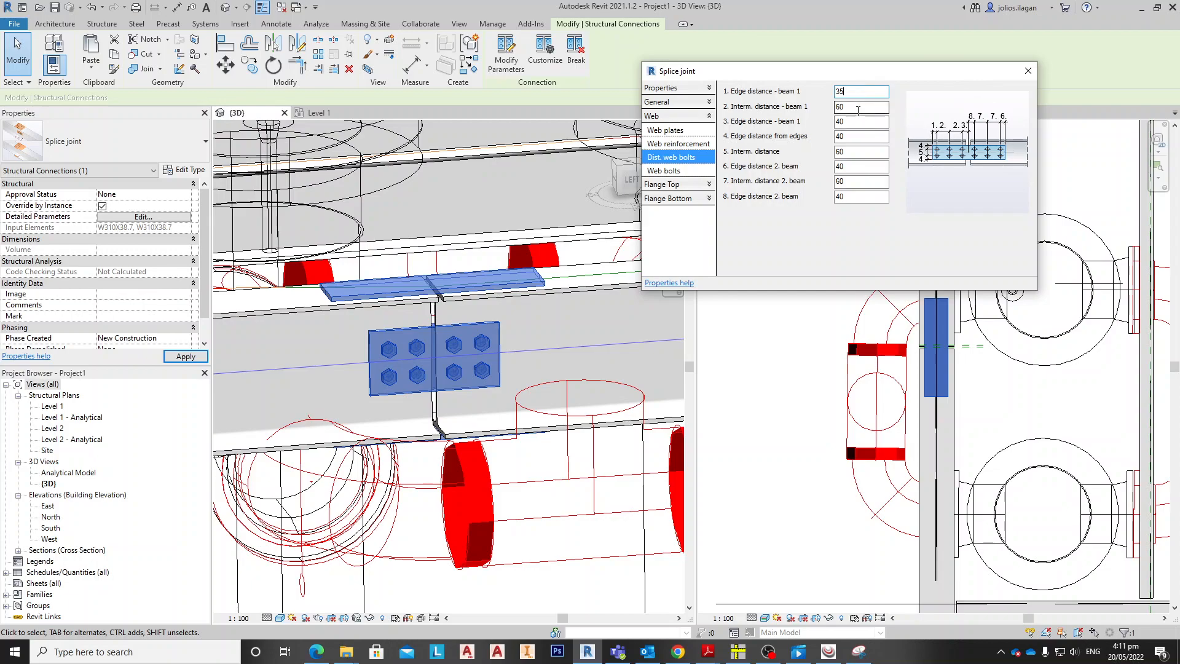
type("75")
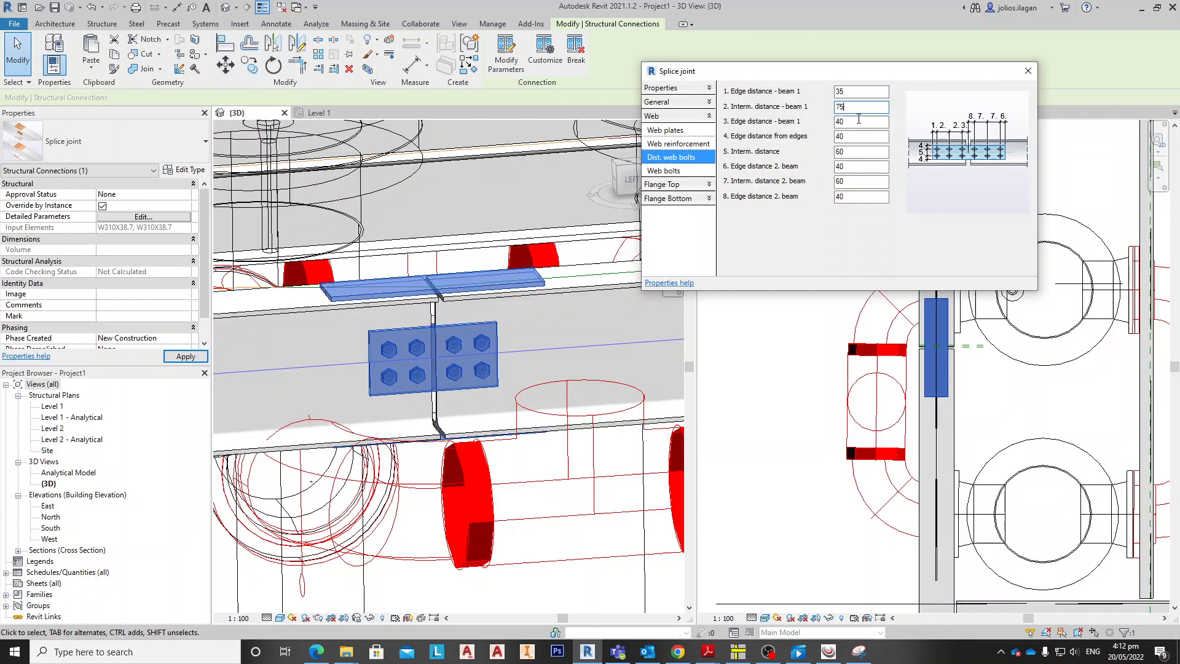
left_click(861, 121)
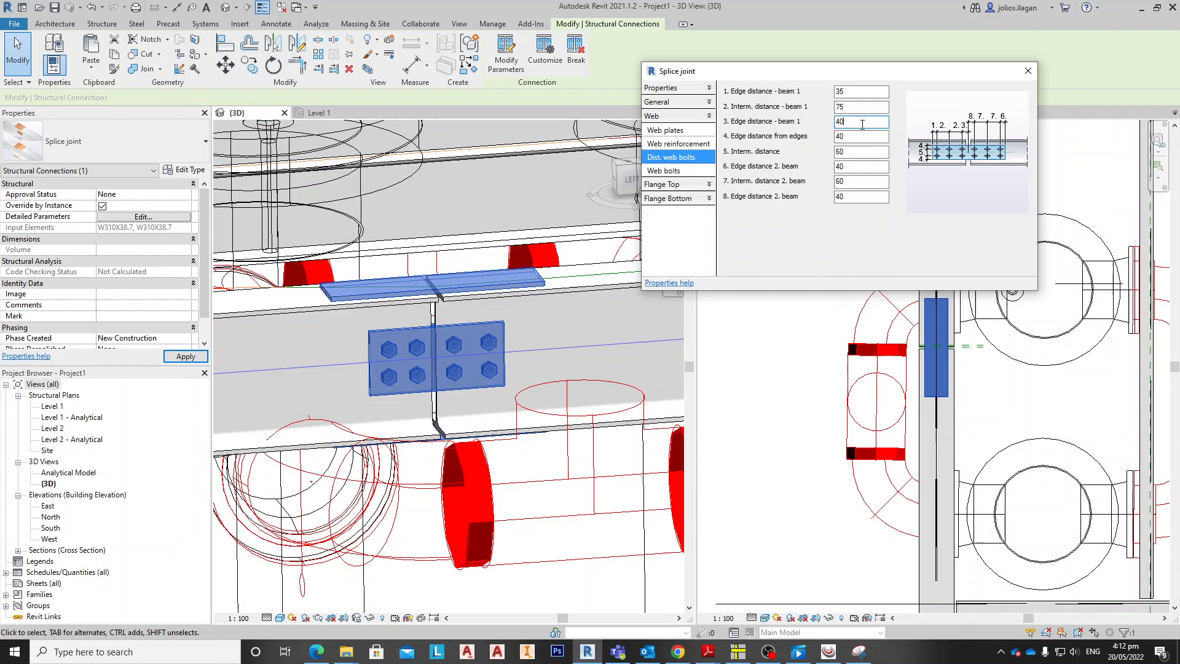
left_click(861, 135)
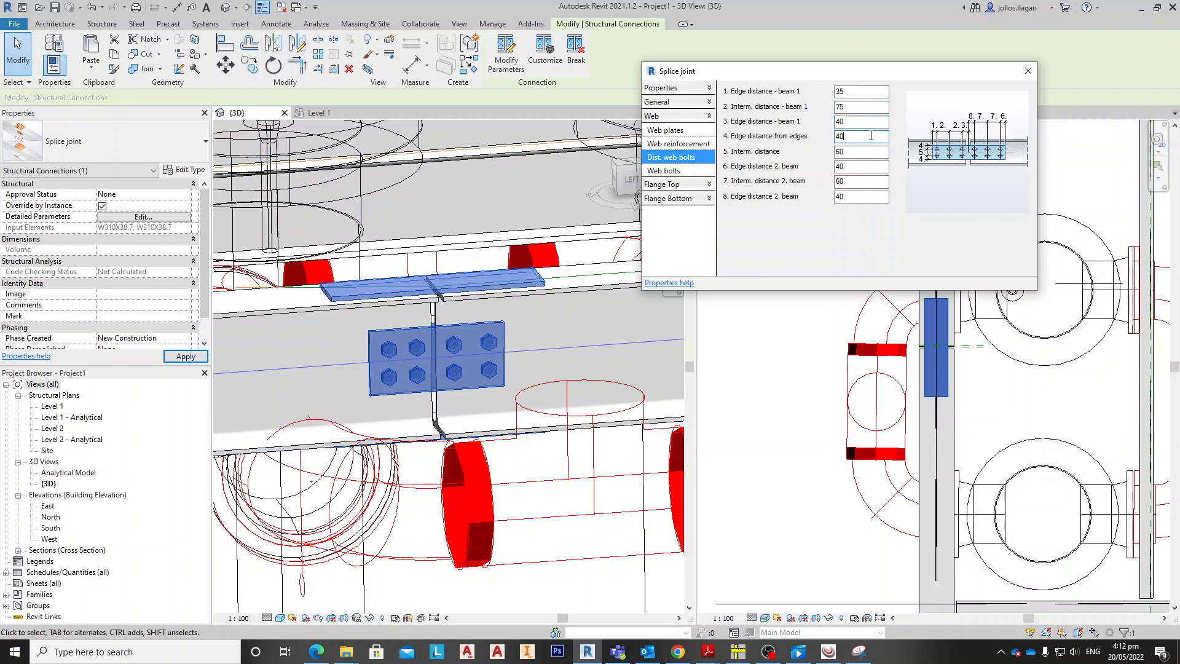
triple_click(857, 136)
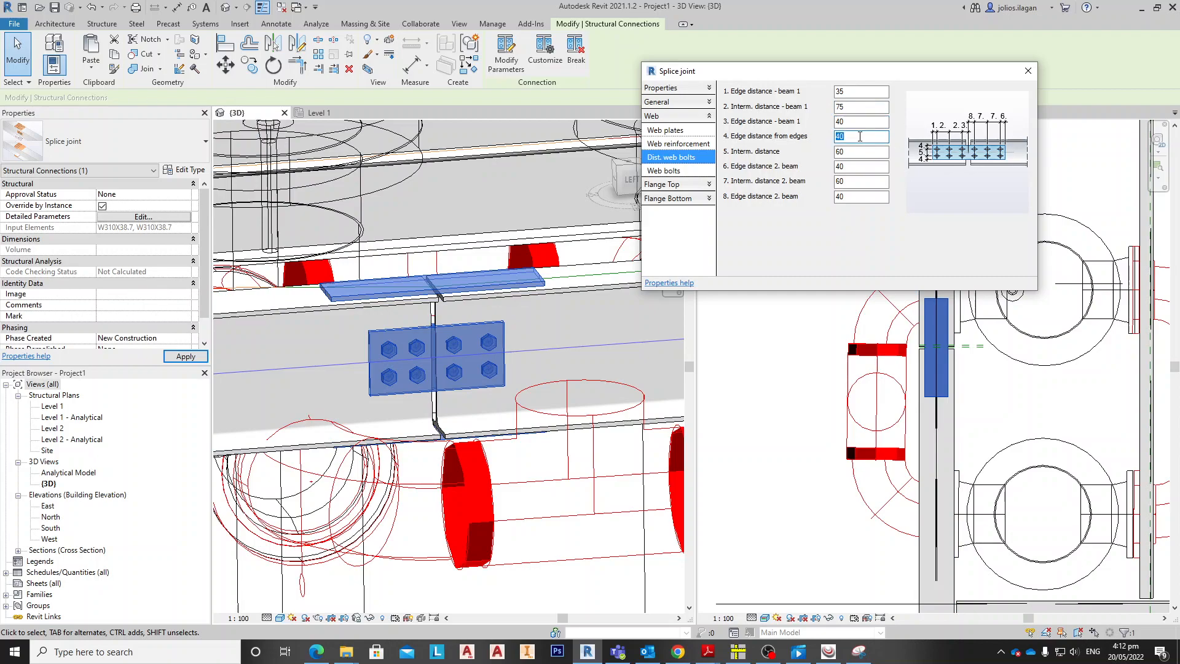
Set the intermediate web bolt distances for both beams to 75.
left_click(861, 151)
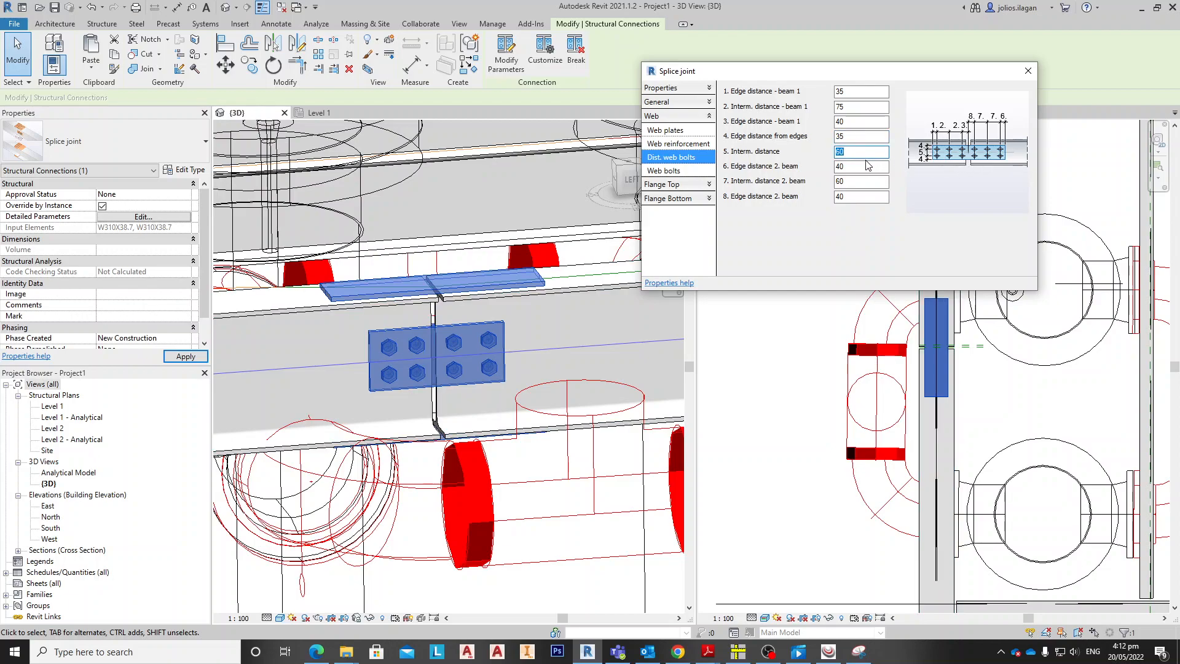
type("75")
left_click(862, 166)
type("35")
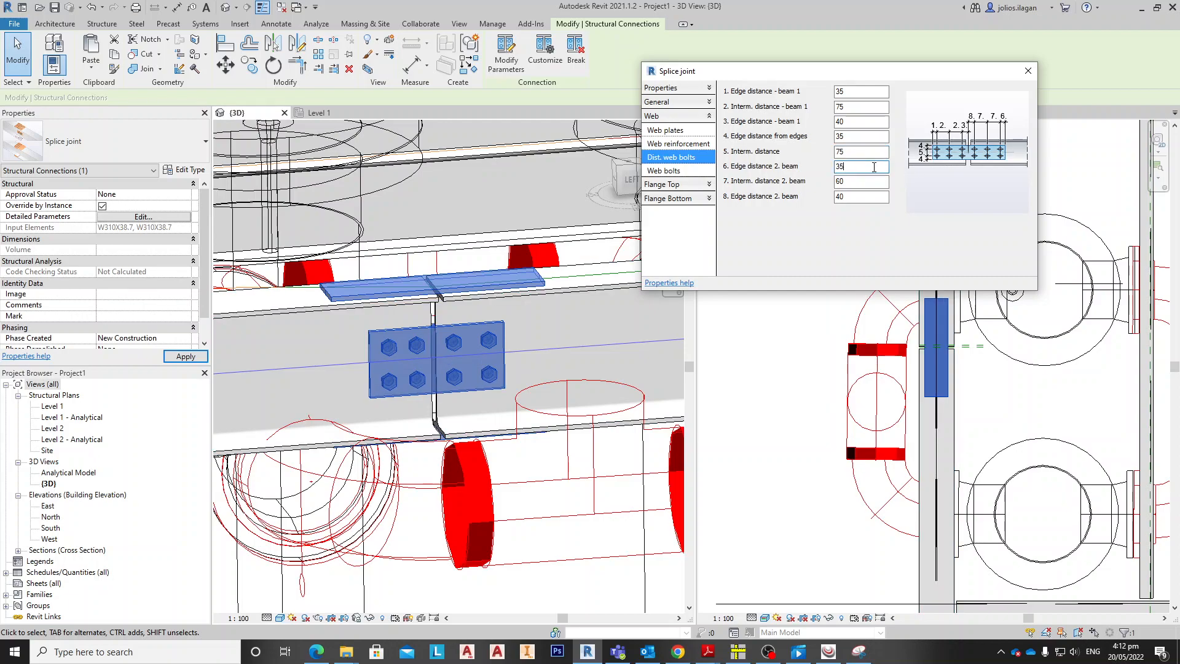
left_click(861, 181)
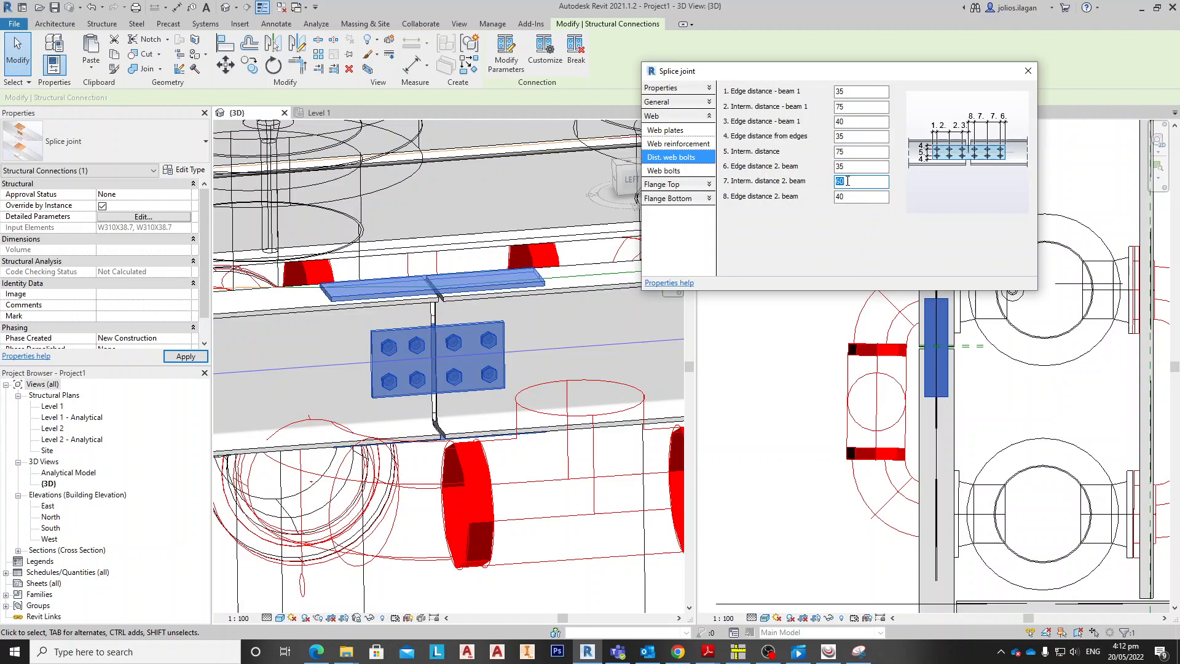
type("75")
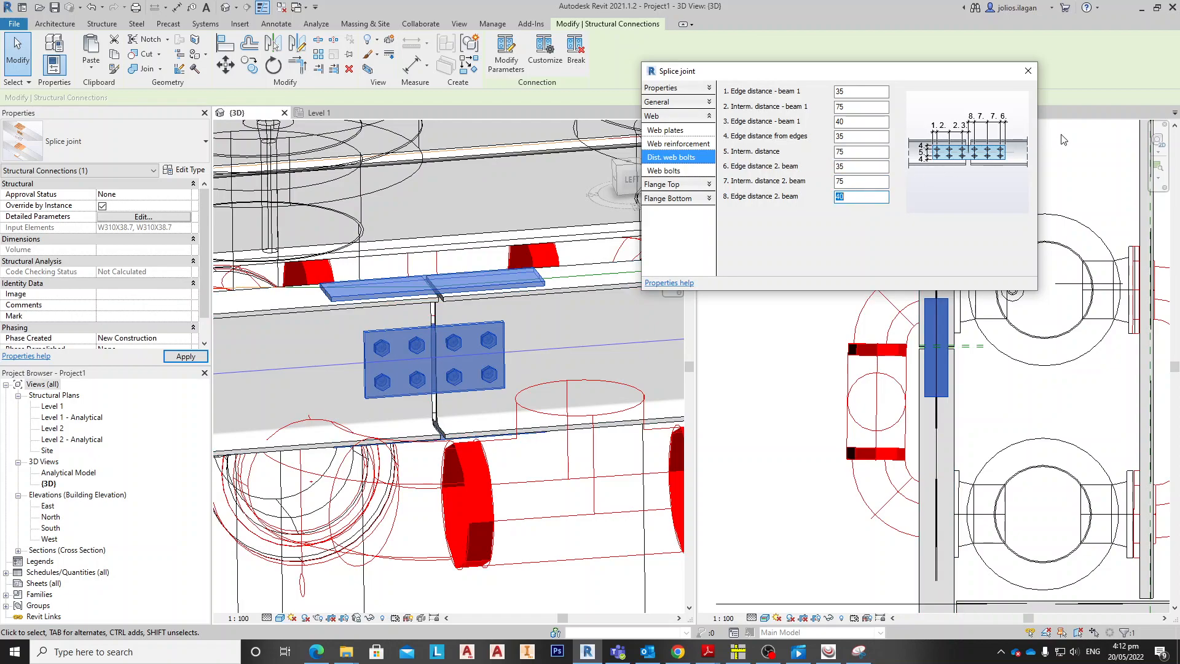
mouse_move(794, 226)
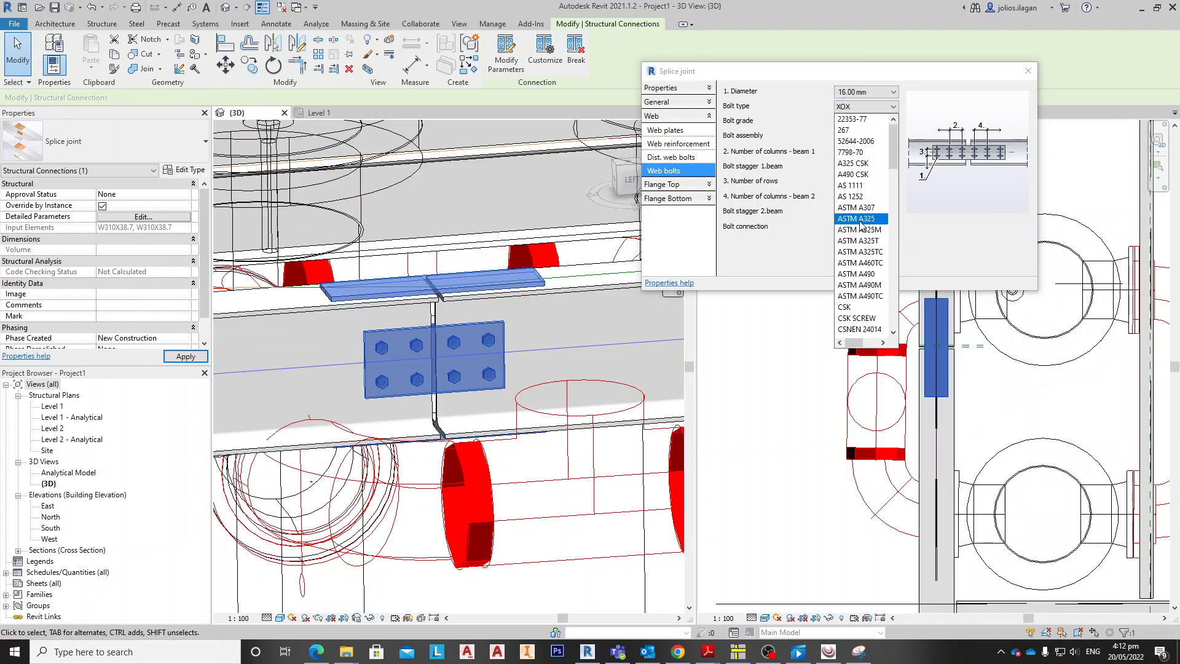
Use 3/4 inch ASTM A325 bolts with NaW assembly for the web bolts.
left_click(856, 219)
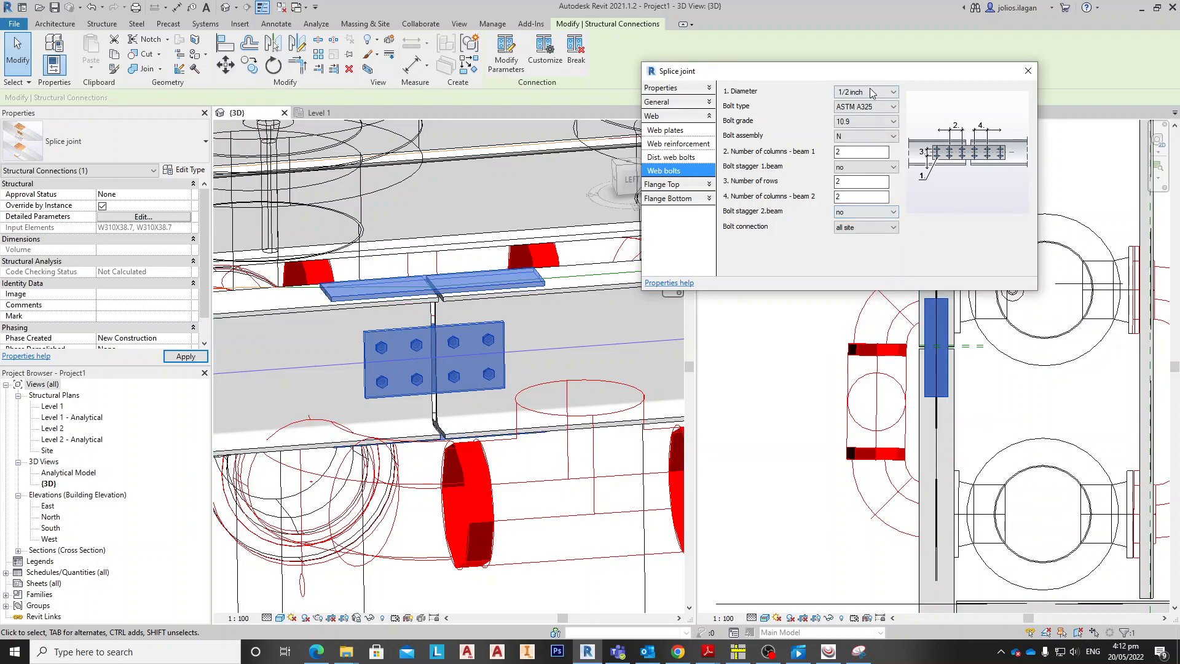
left_click(890, 91)
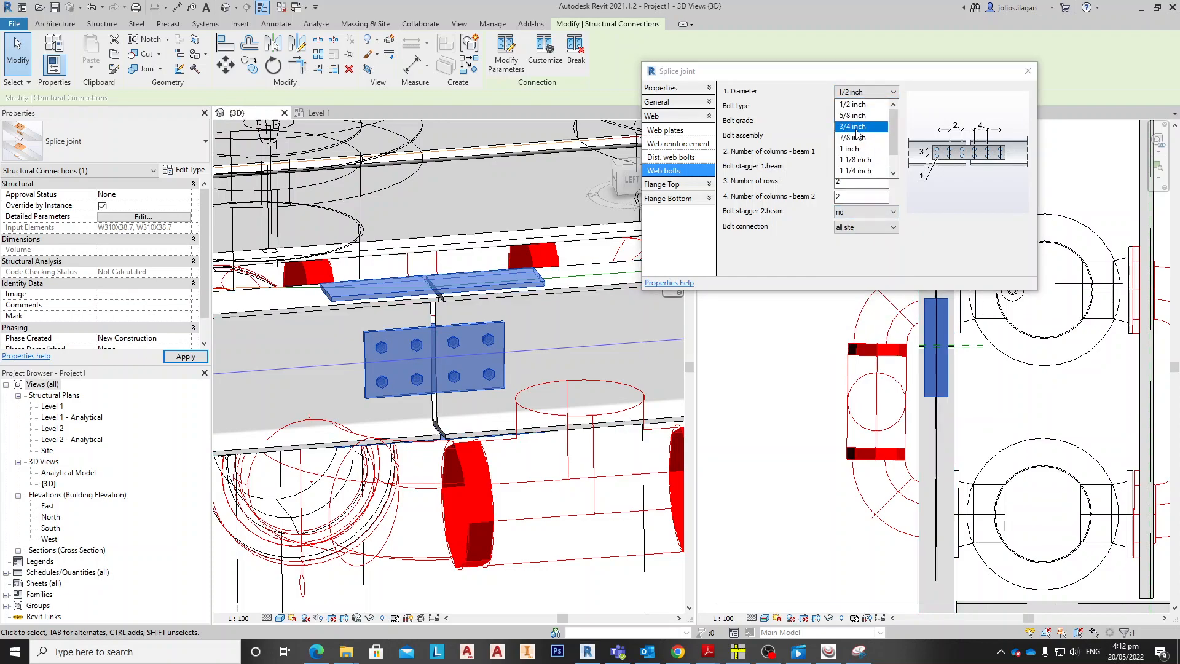
left_click(857, 126)
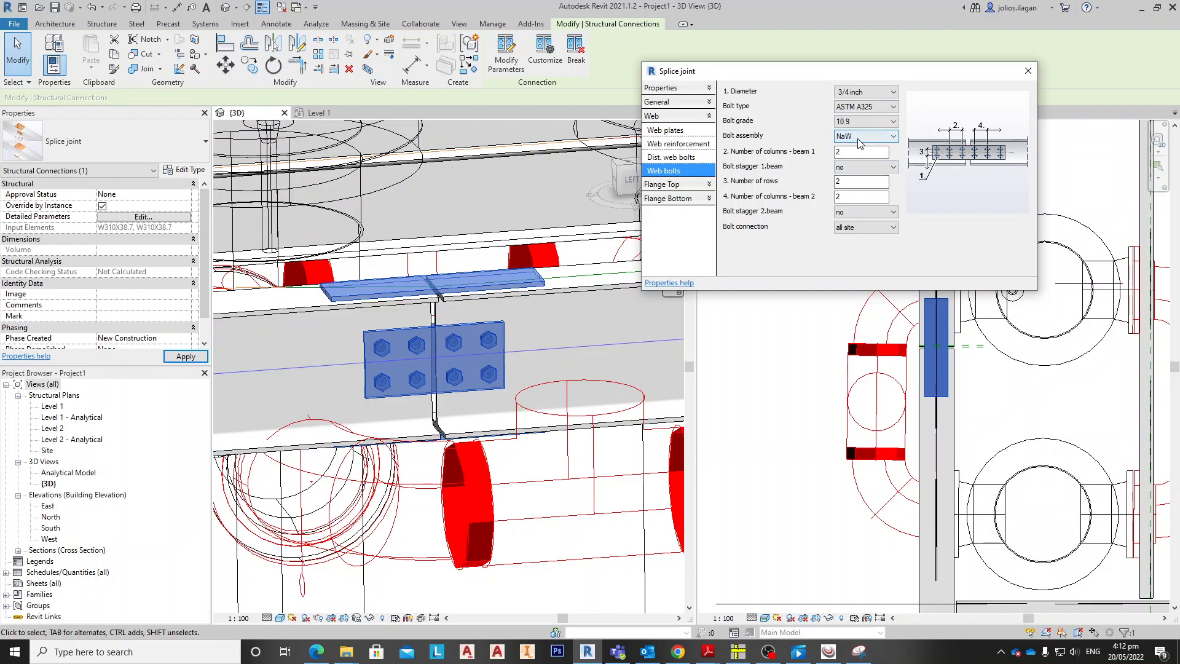
mouse_move(842, 141)
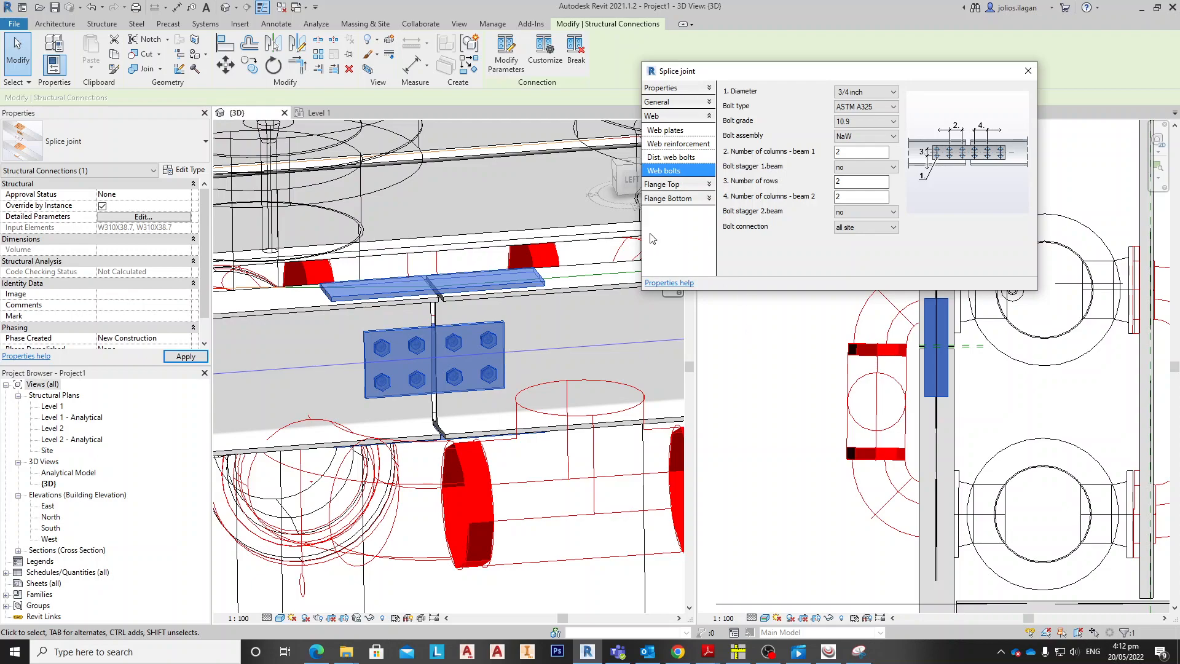
left_click(673, 131)
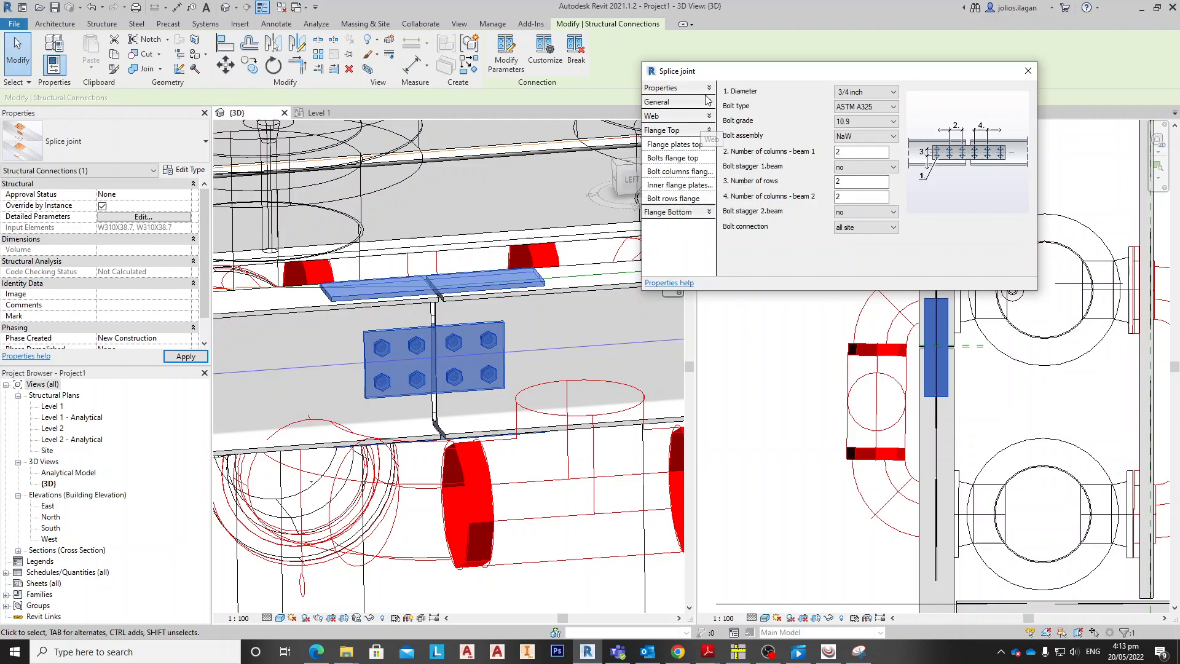
Review the top flange plate edge distance, length 230 and thickness 10, then the flange bolt and inner plate pages.
left_click(676, 144)
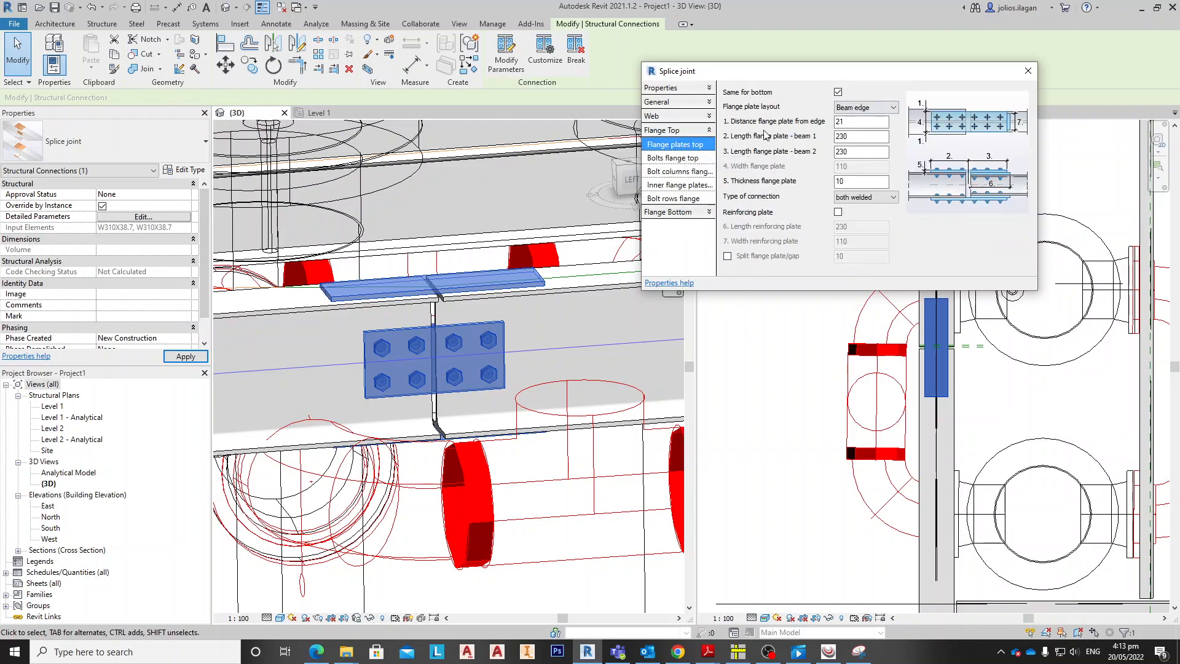
left_click(863, 120)
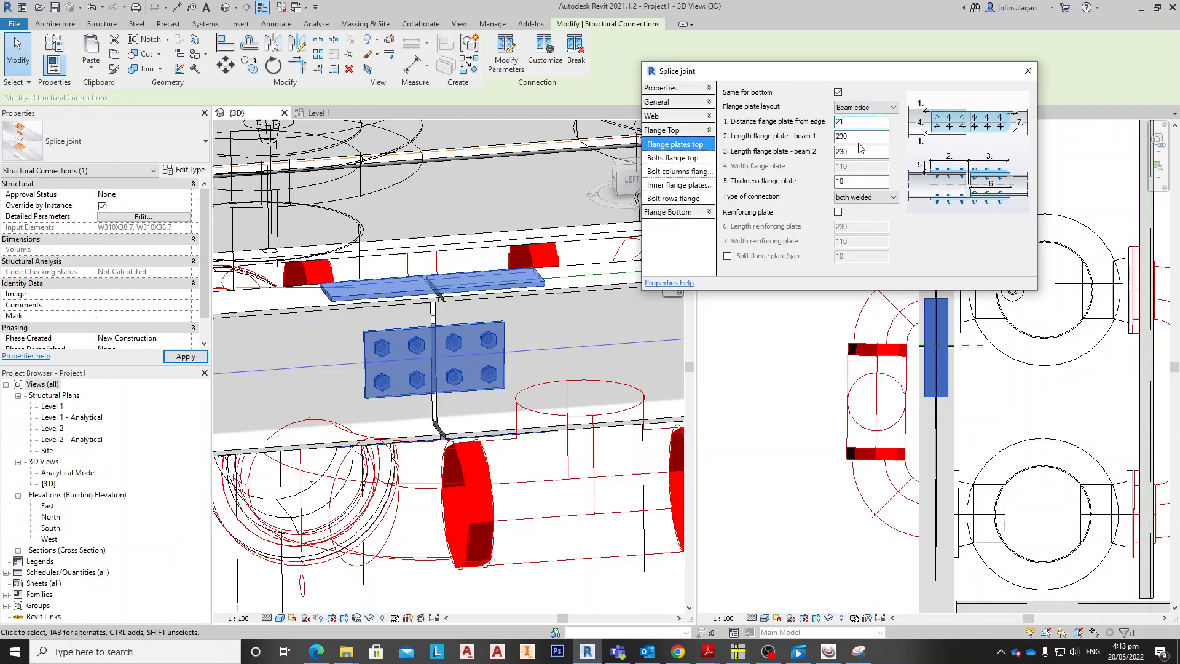
left_click(860, 152)
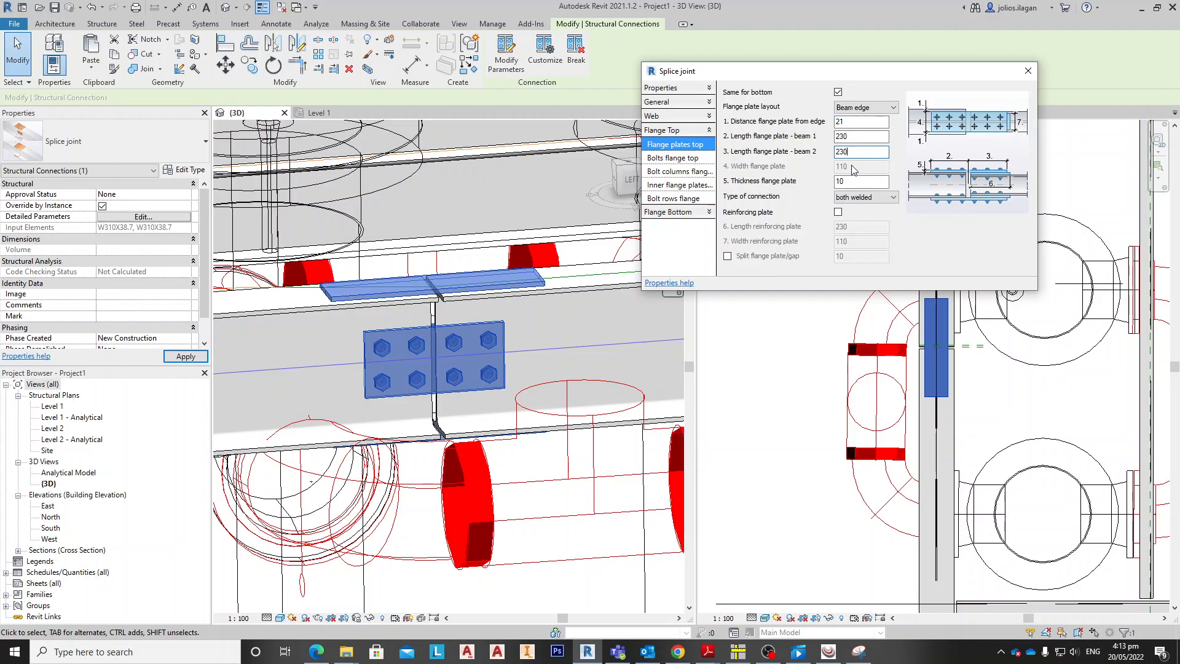
left_click(861, 180)
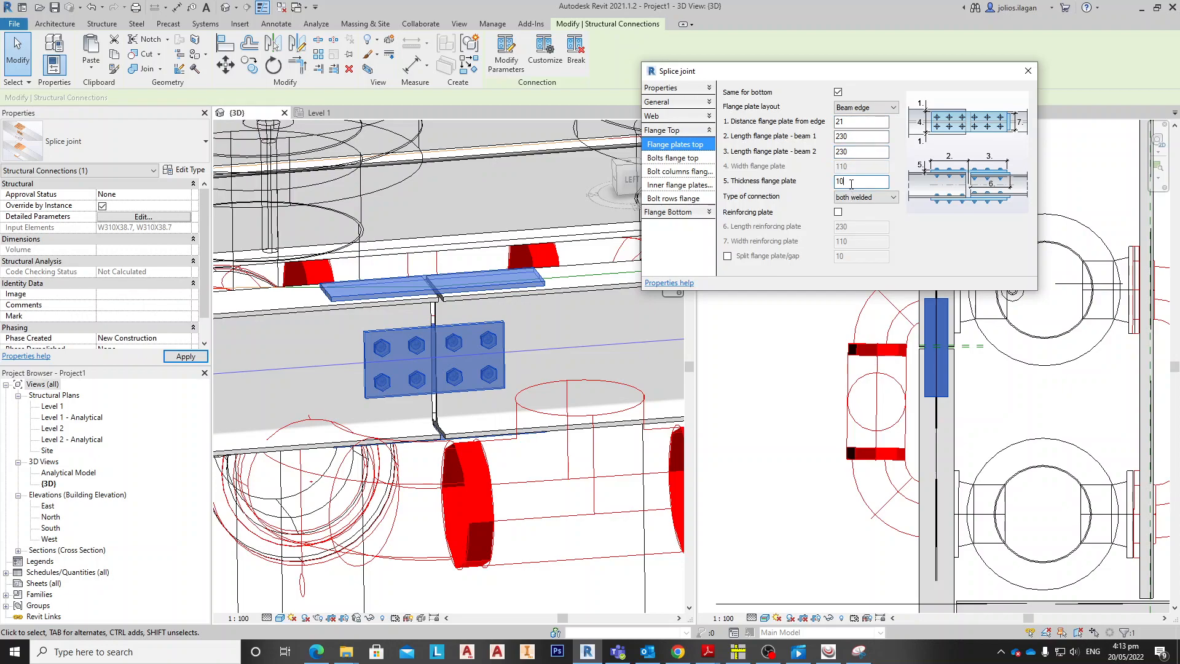
mouse_move(677, 158)
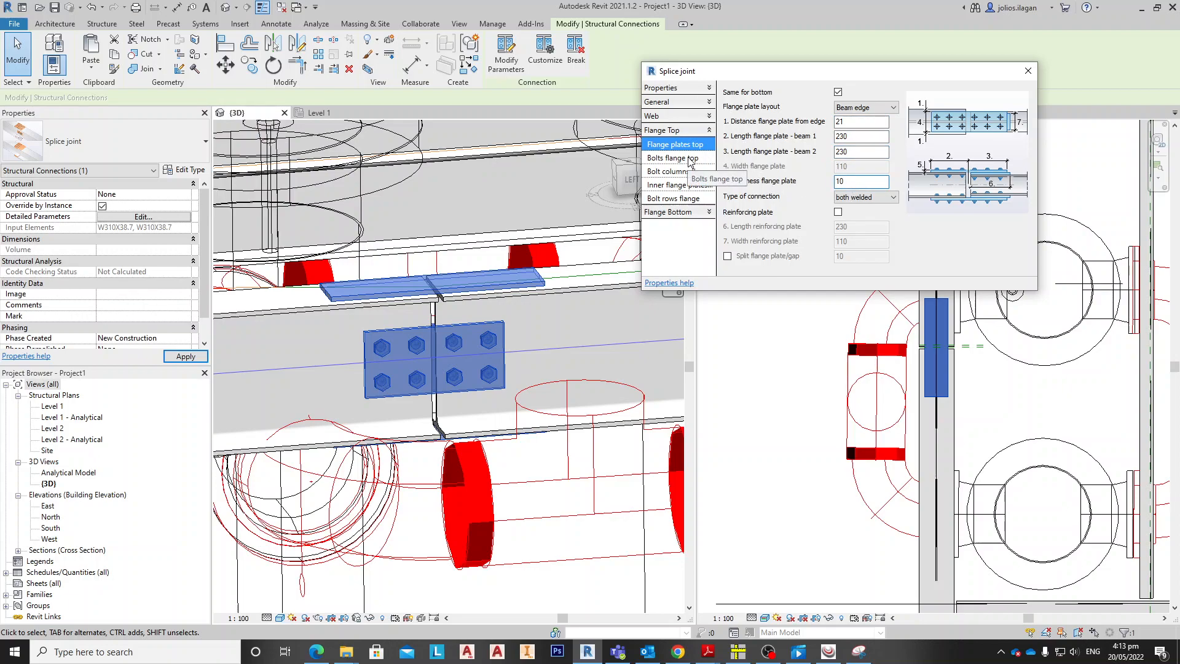
left_click(673, 157)
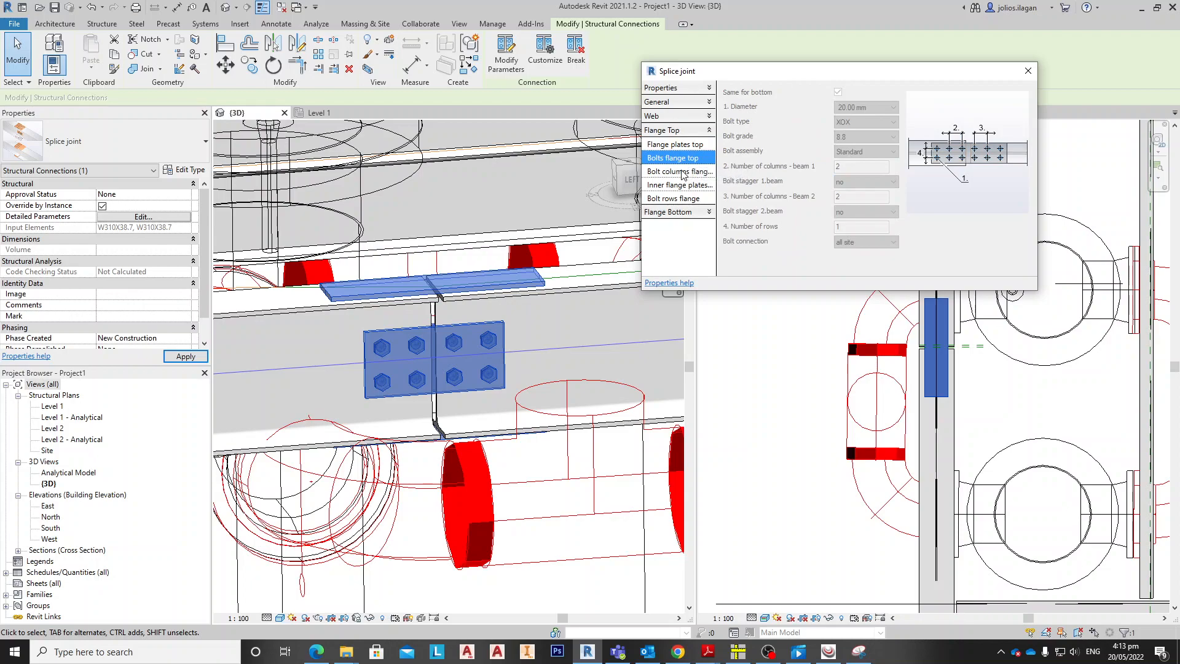
left_click(679, 185)
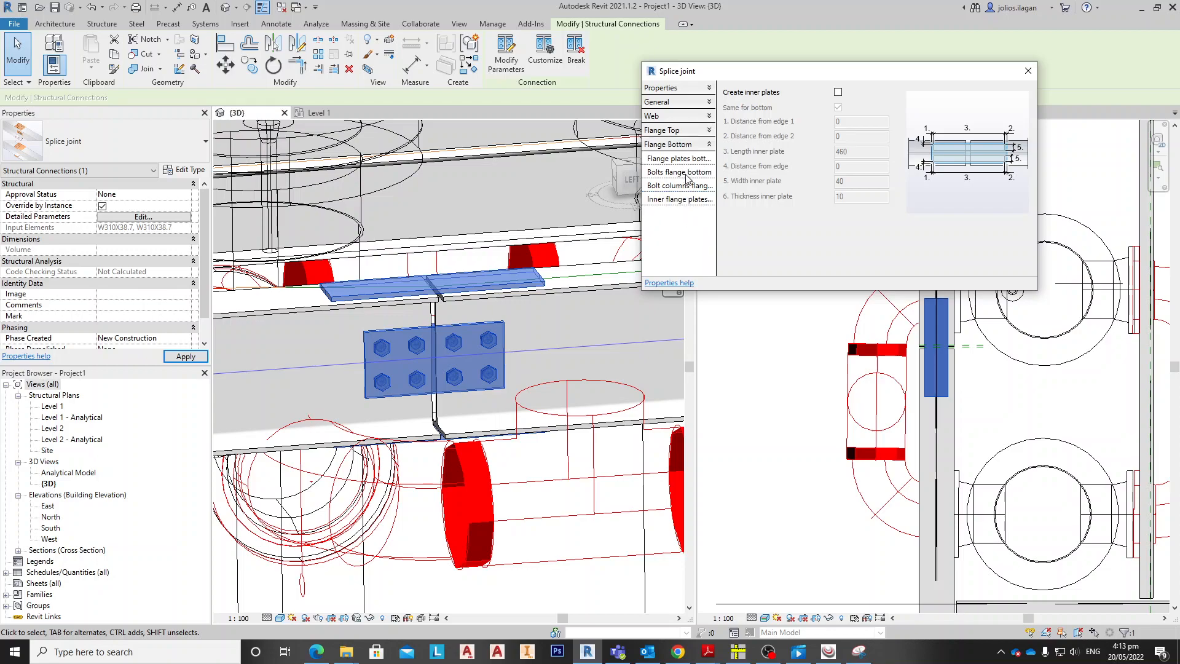
Browse the bottom flange, bolt row spacing and top flange bolt pages, returning to the top flange plates.
left_click(677, 159)
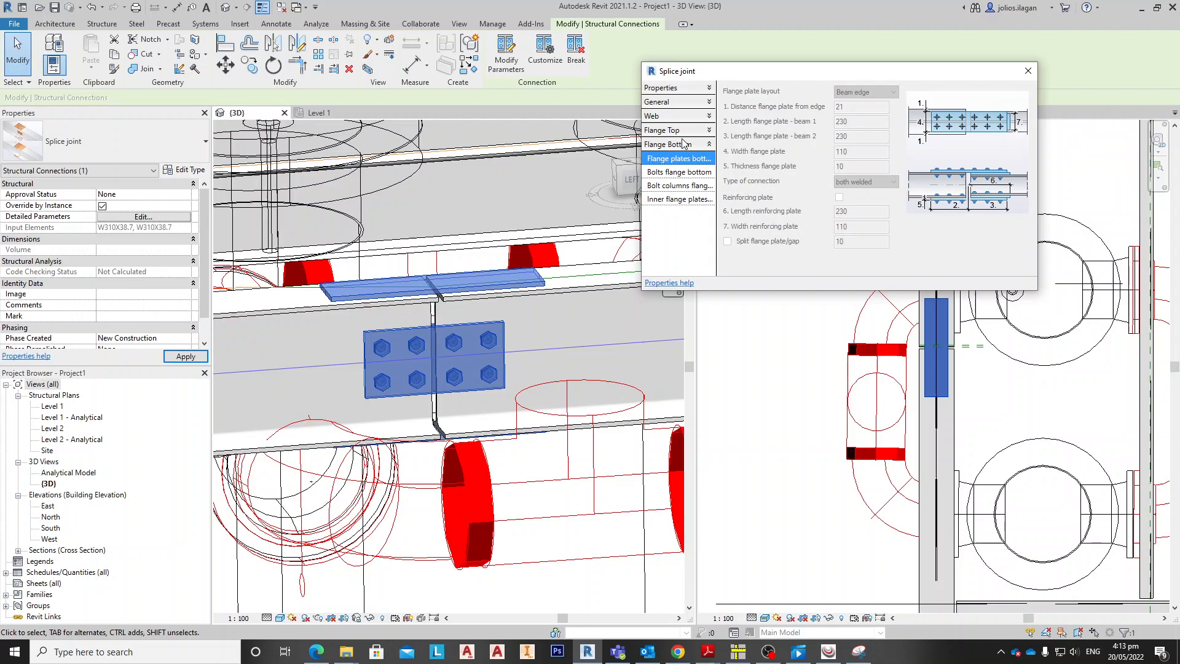
left_click(679, 172)
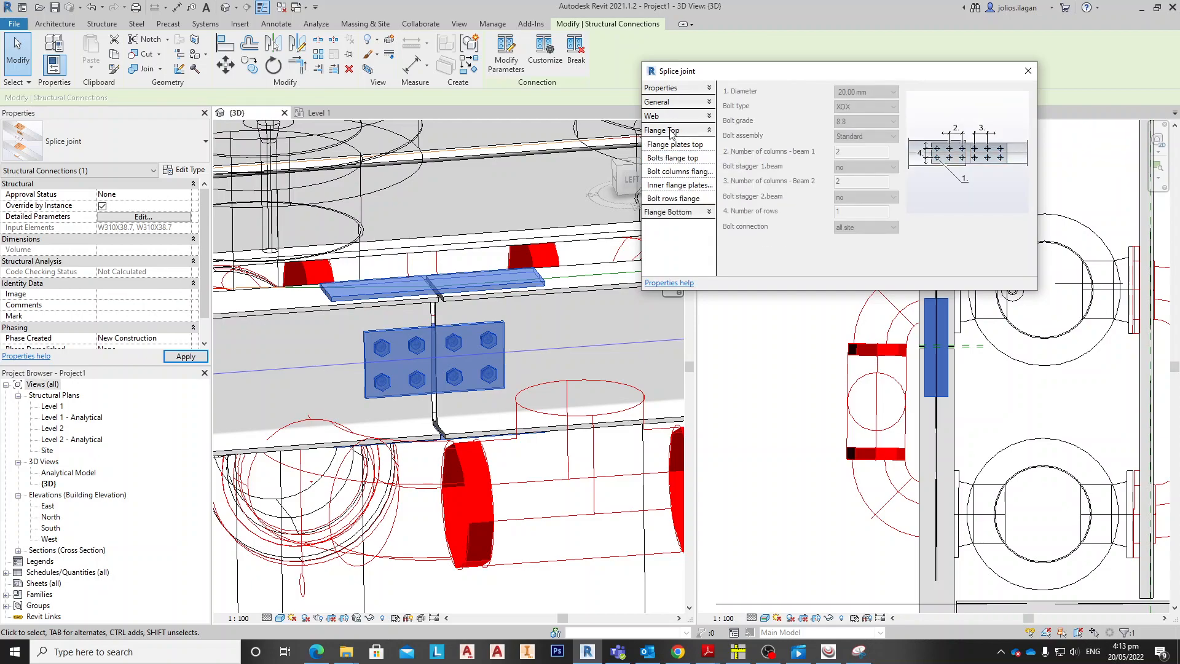
left_click(672, 198)
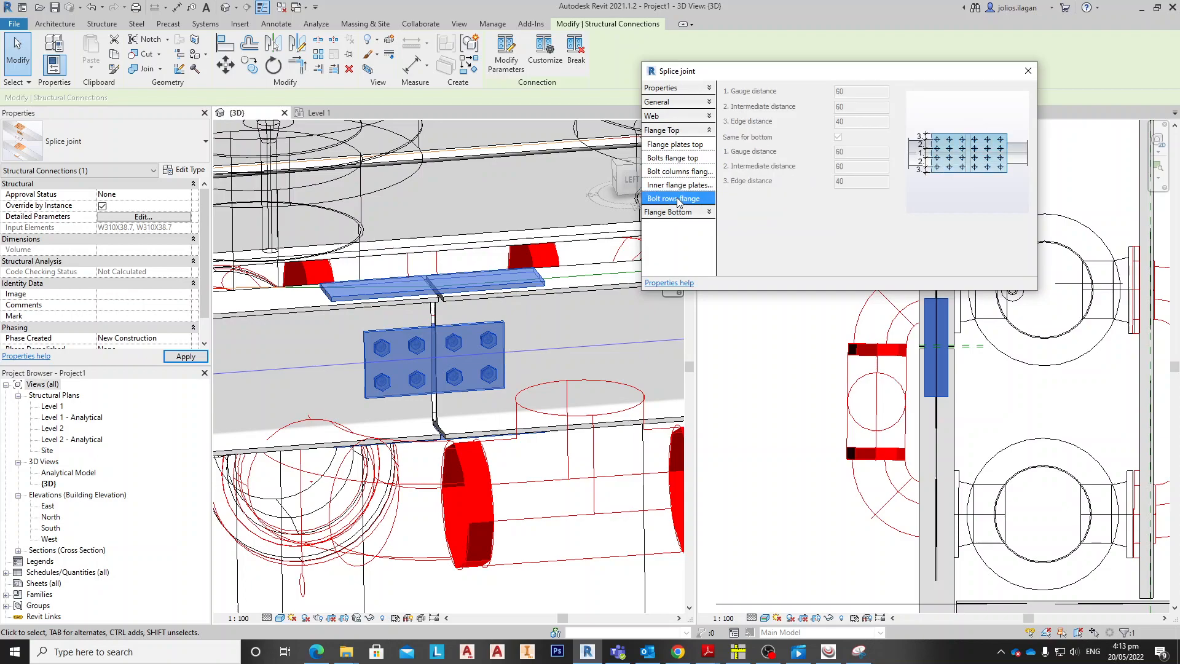
left_click(674, 158)
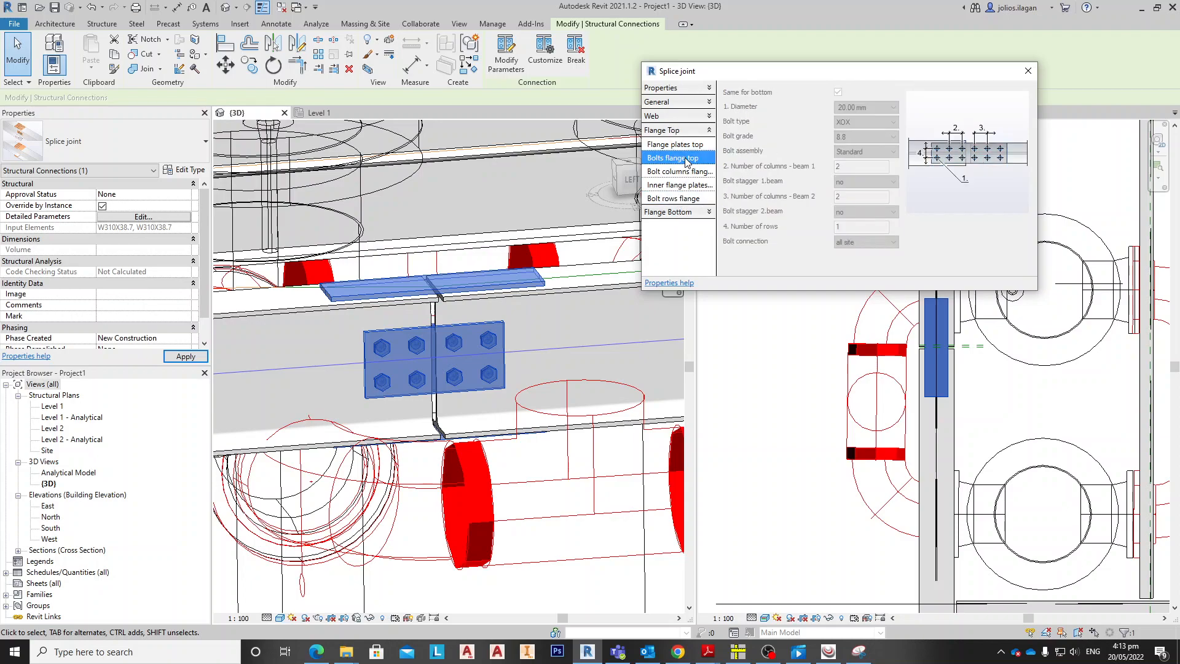
left_click(676, 144)
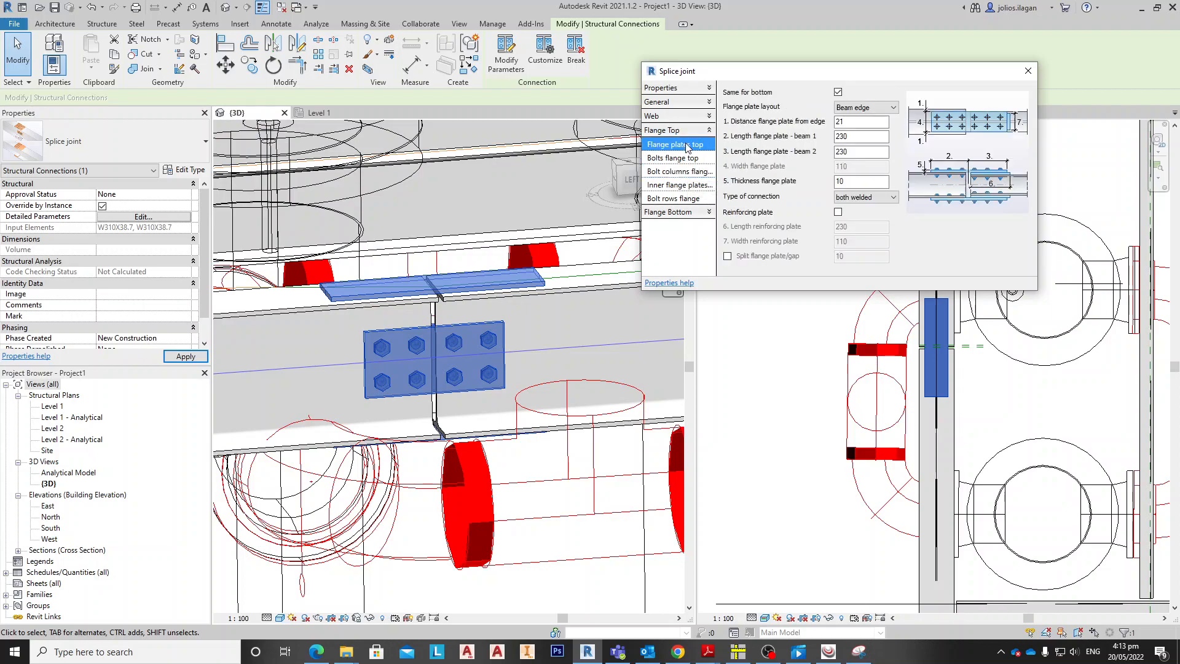
Make the flange plates bolted on both beams, compare with welded, and keep both bolted.
left_click(865, 196)
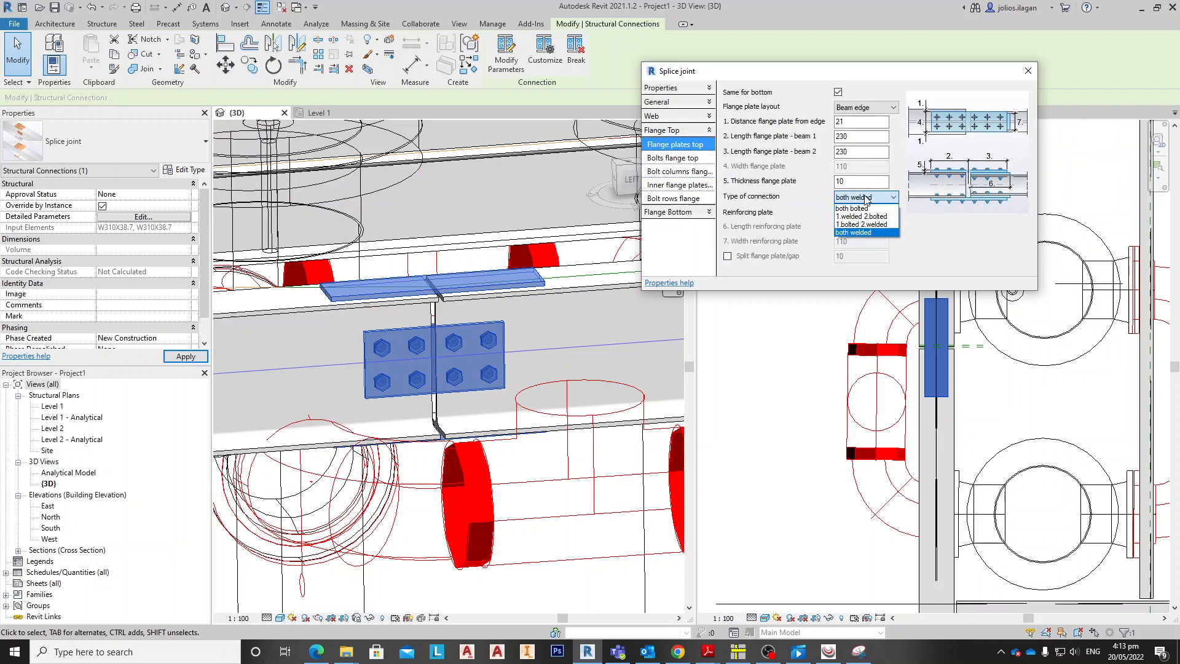
left_click(851, 207)
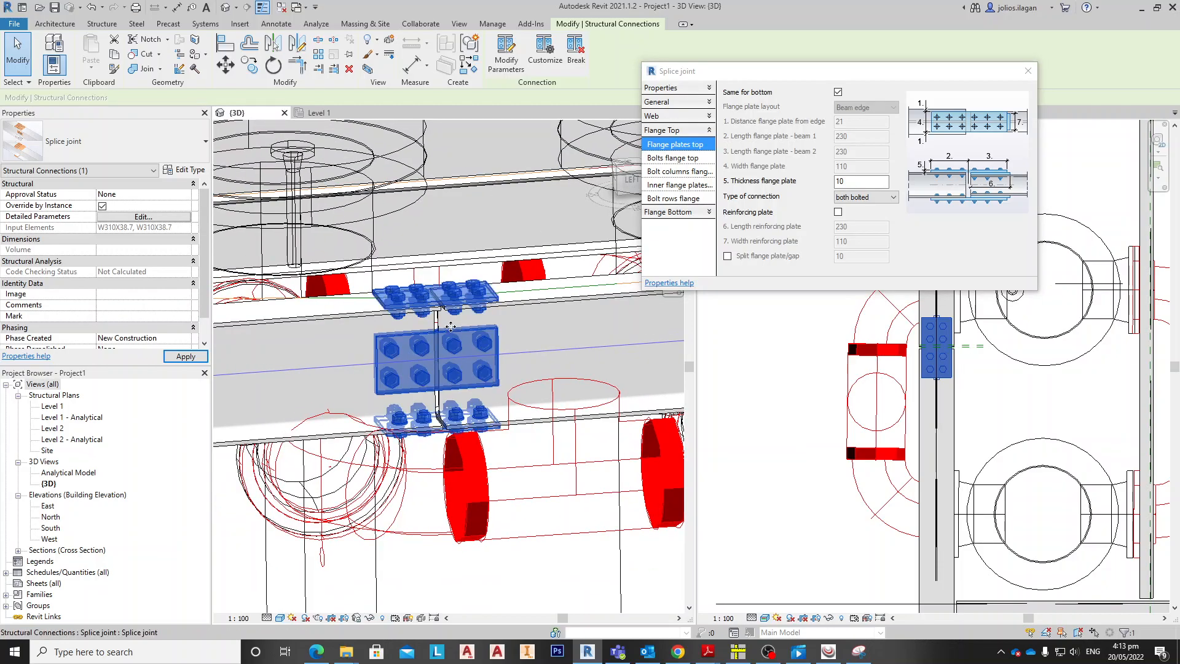
left_click_drag(451, 323, 509, 376)
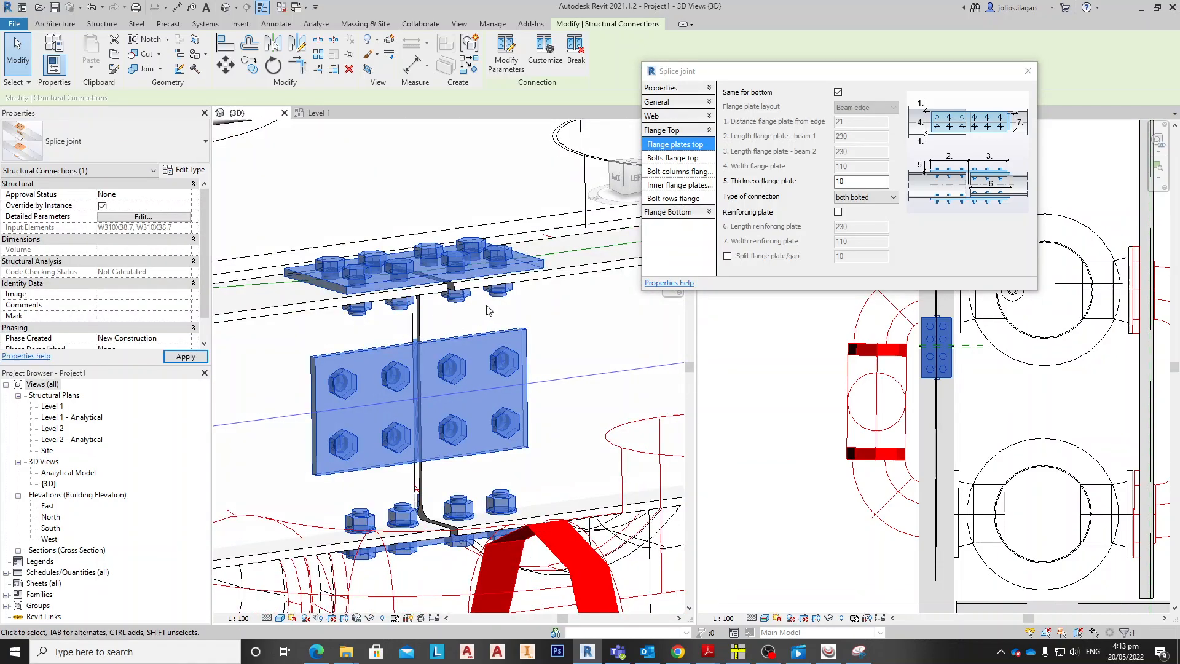
left_click(893, 197)
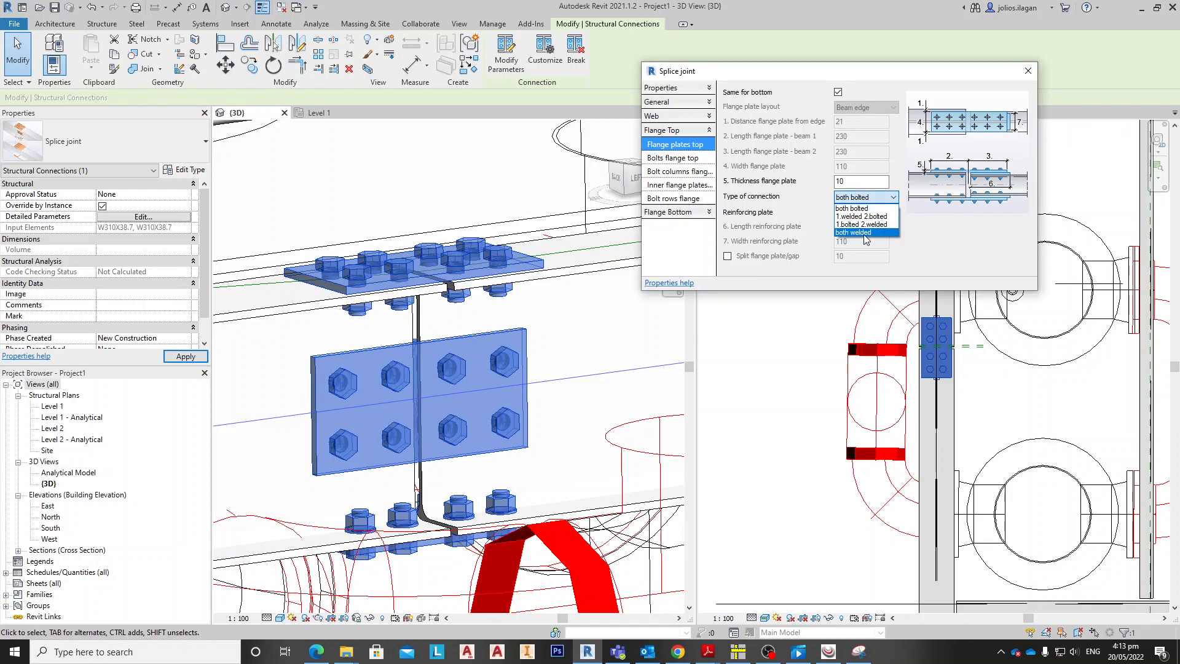
left_click(853, 232)
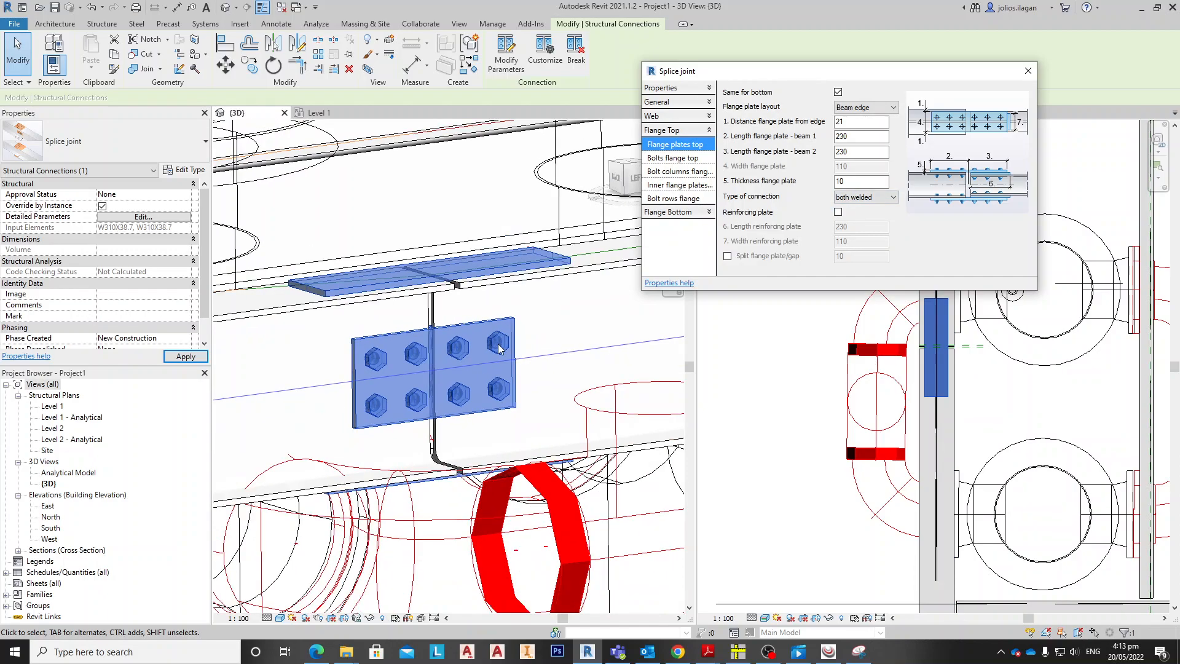
left_click(894, 196)
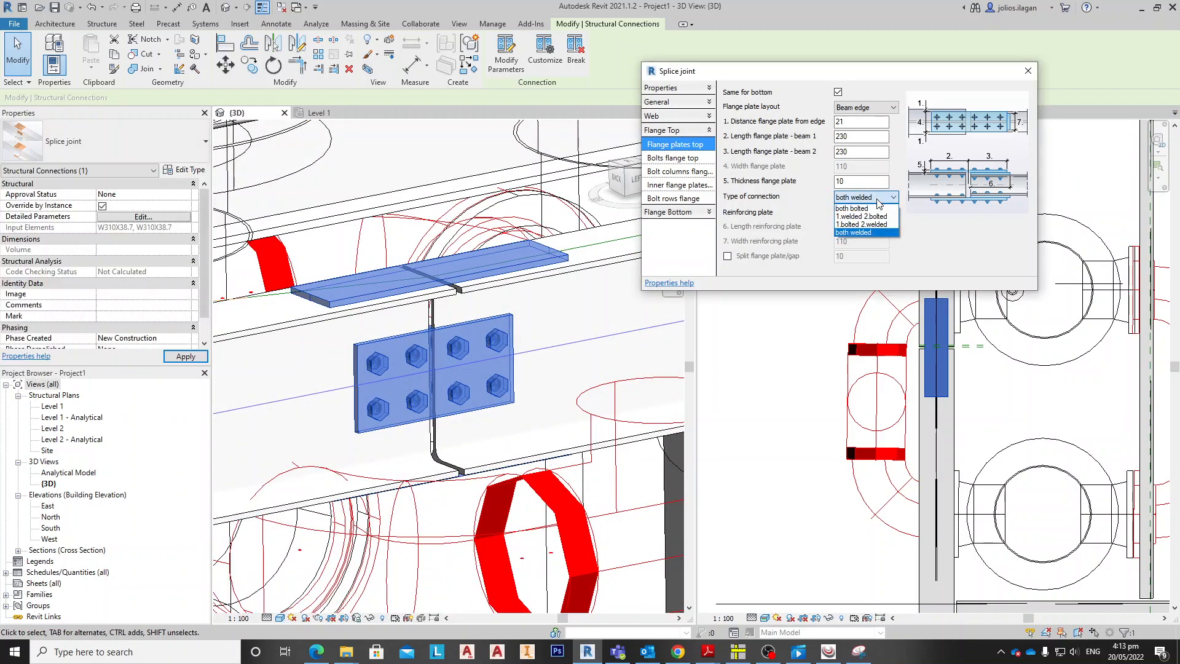
left_click(852, 207)
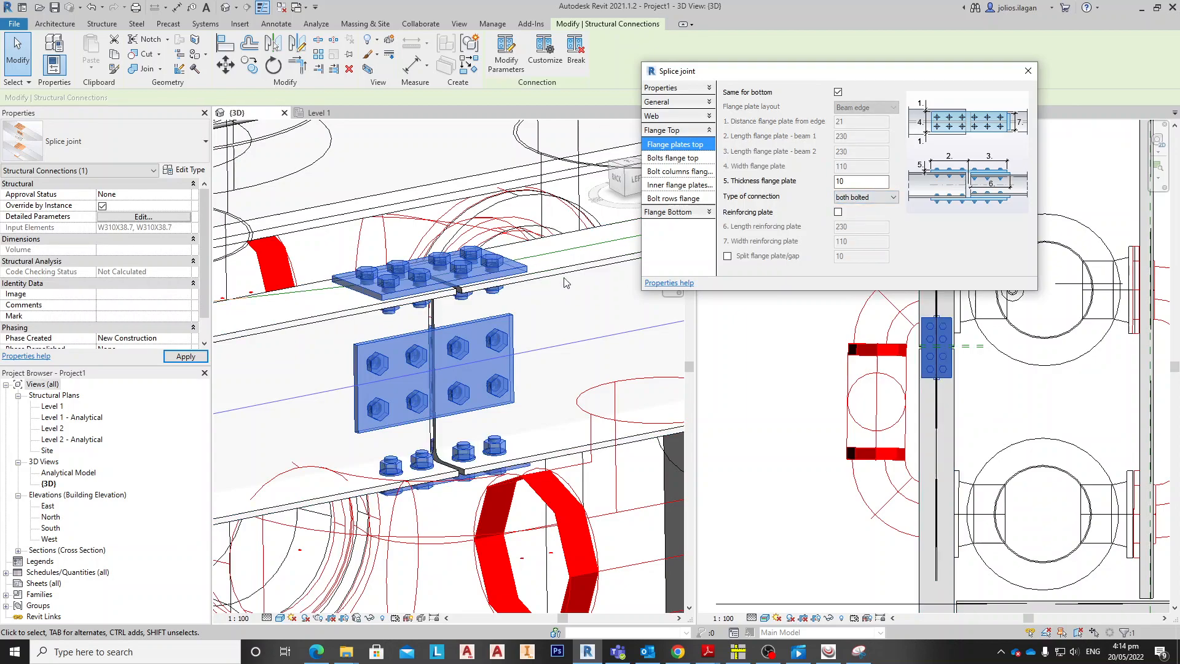
mouse_move(682, 195)
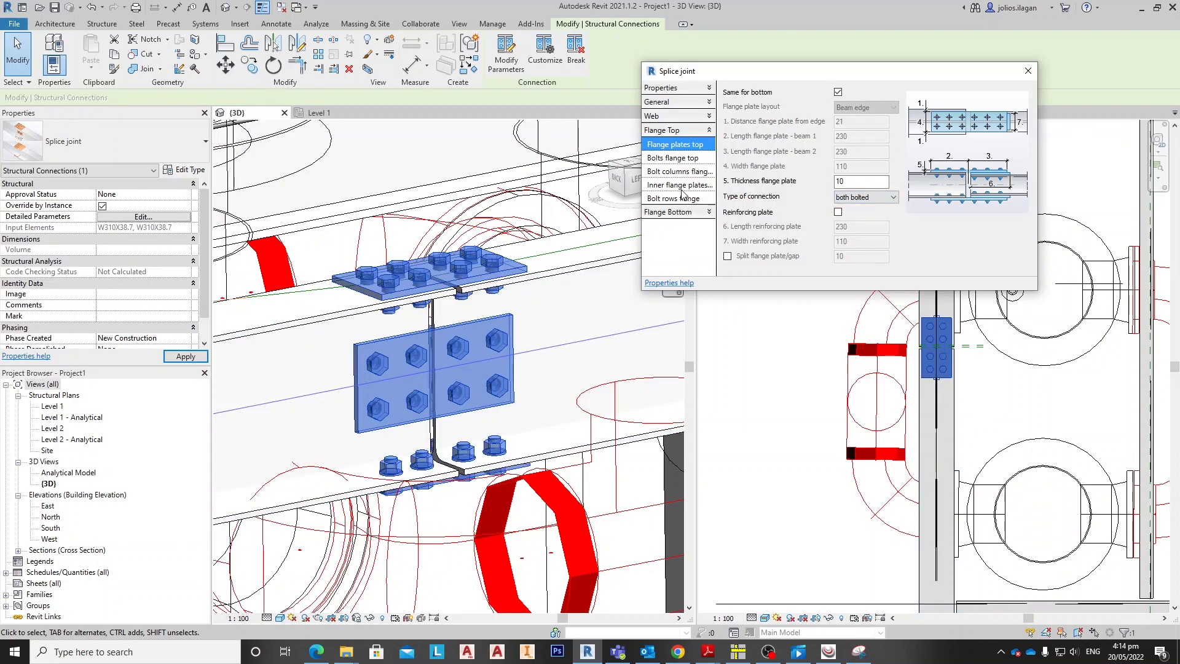
Add inner flange plates 60 wide to the splice joint.
left_click(679, 184)
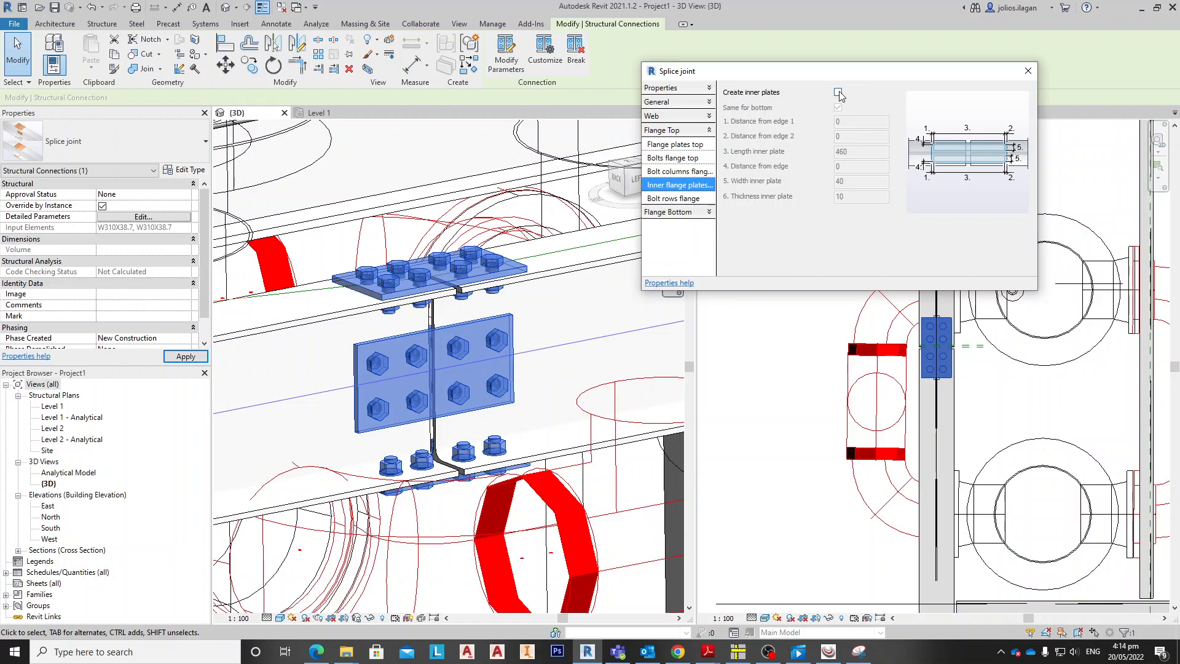
left_click(838, 91)
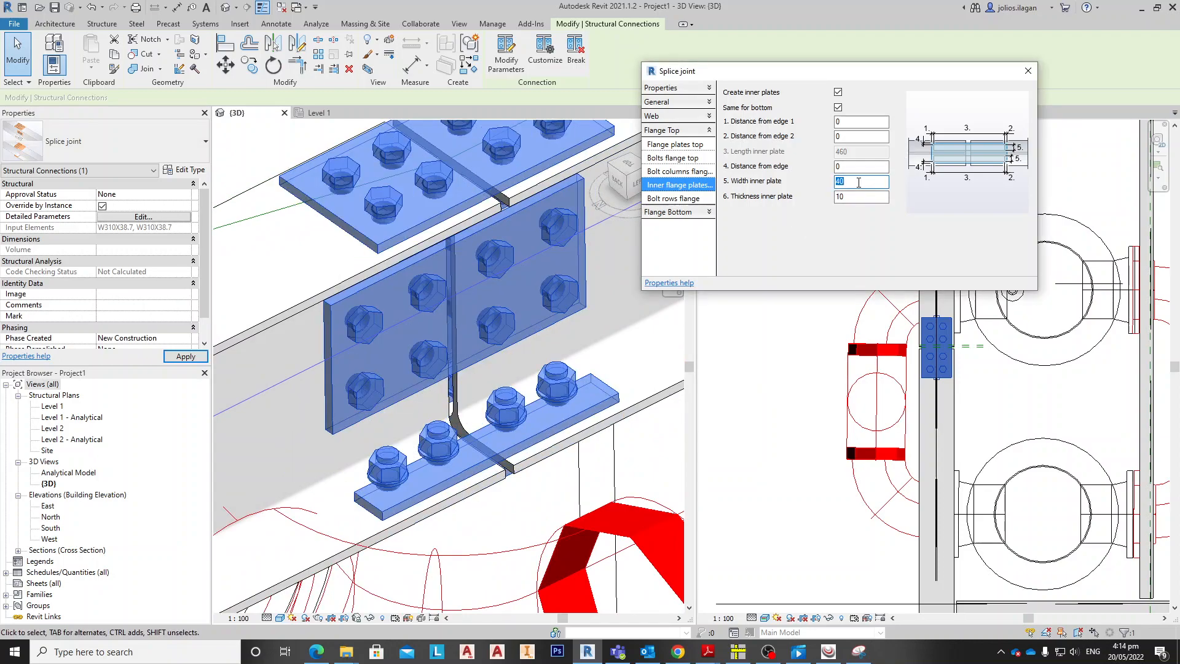
type("60")
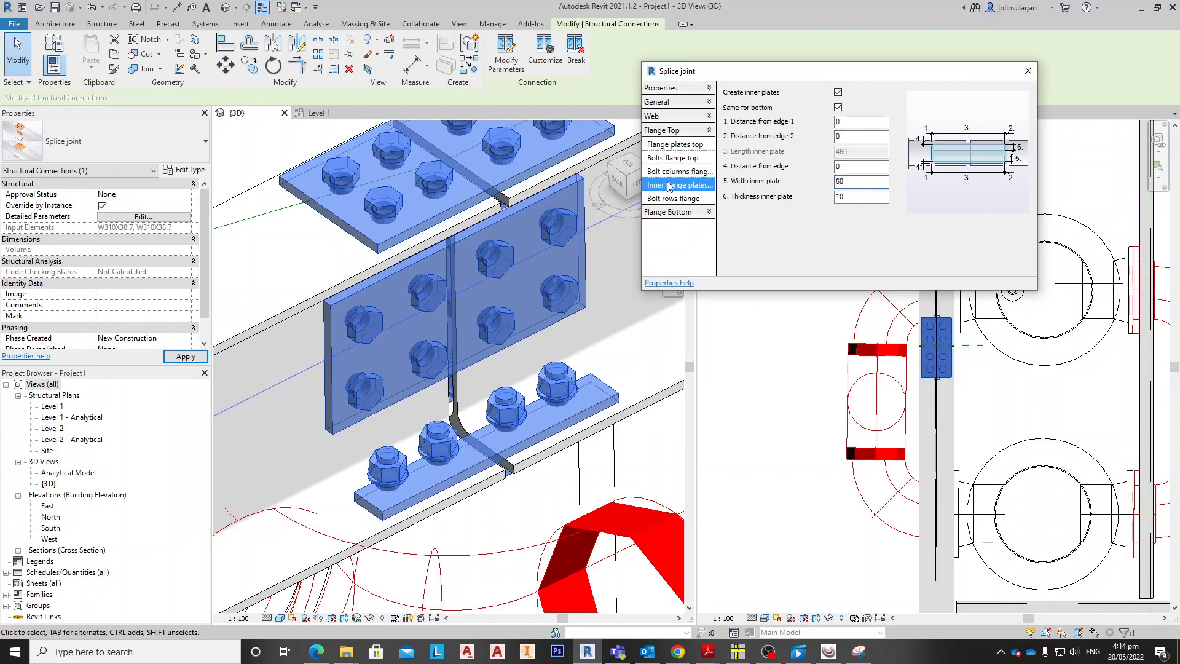
left_click(678, 198)
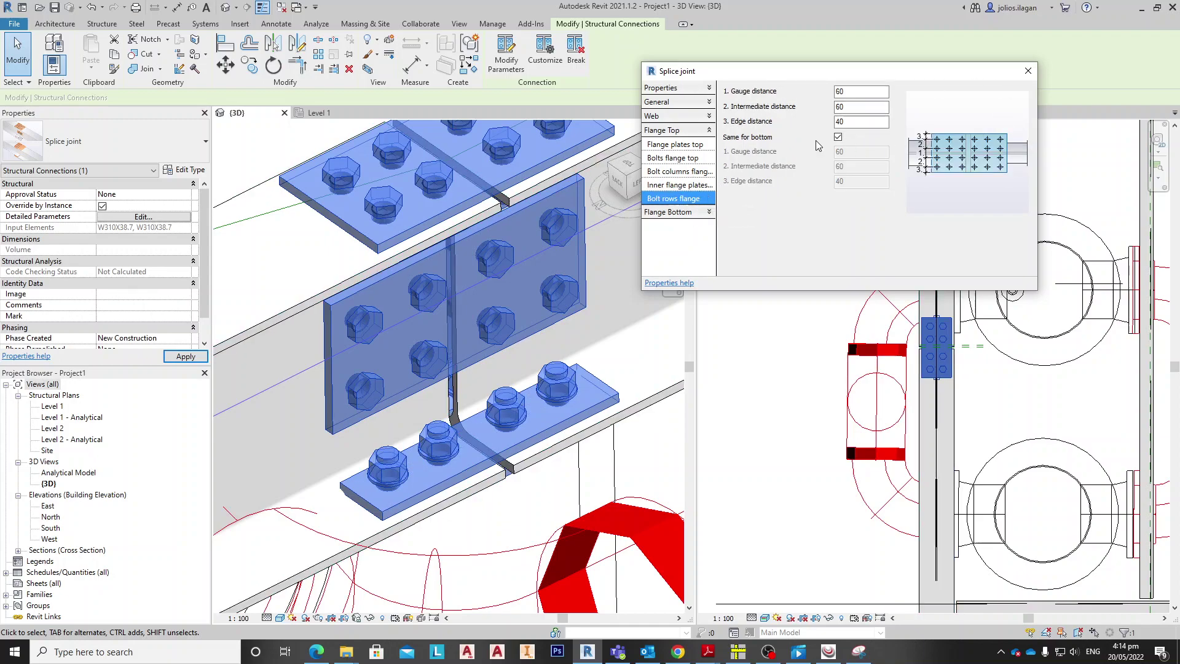
Set the flange bolt row edge distance to 35 and intermediate distance to 100.
left_click(860, 120)
type("35")
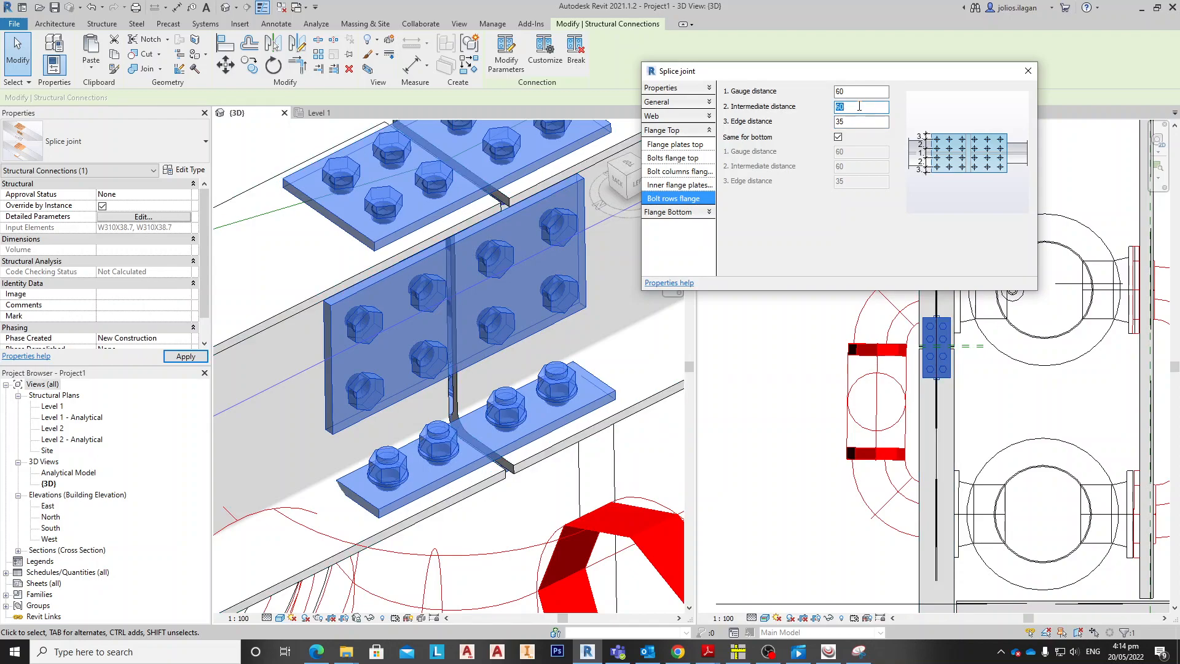
type("10")
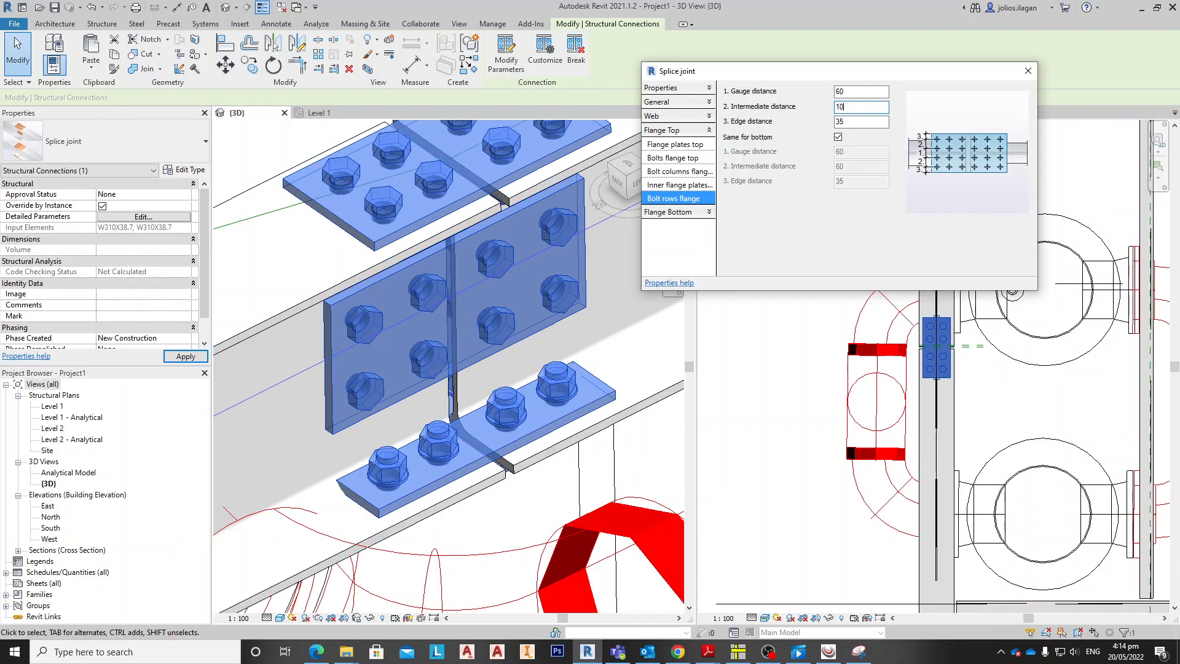
type("100")
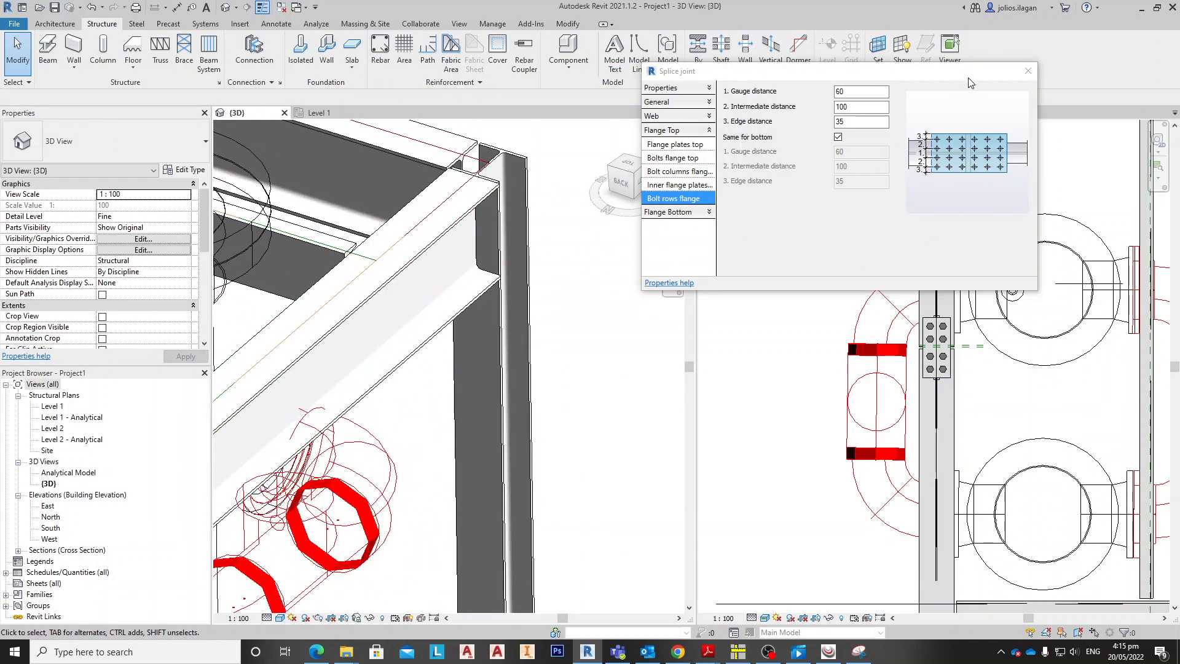
Finish the bolted splice joint and start placing a new structural connection.
left_click(1028, 70)
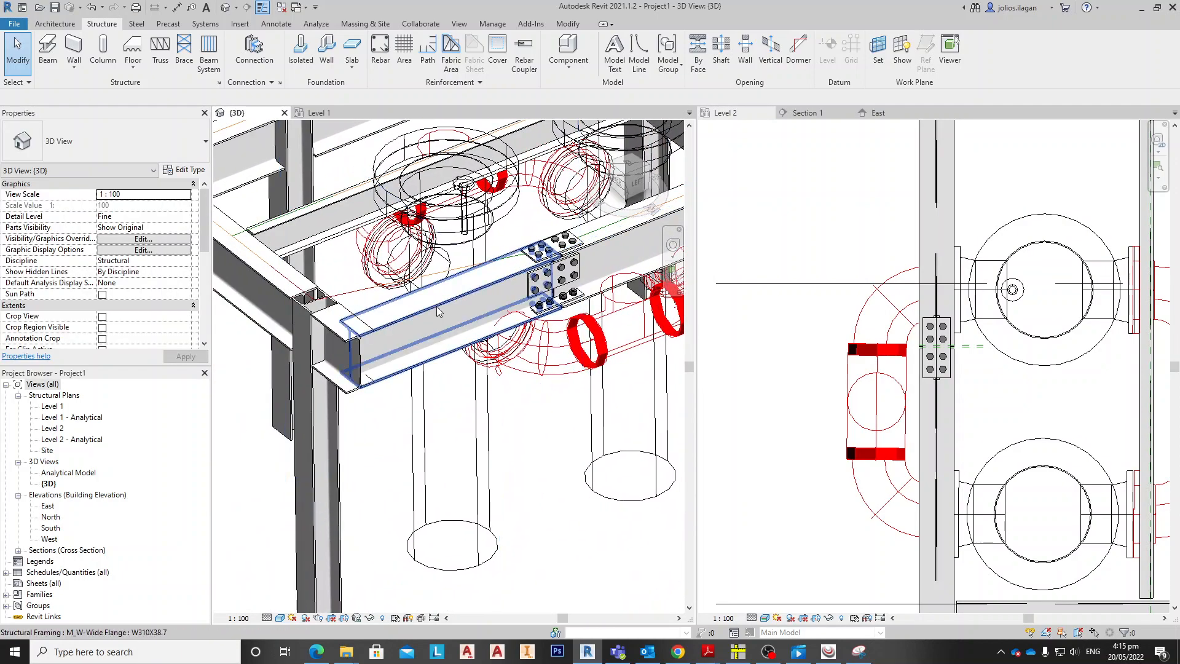
left_click(438, 312)
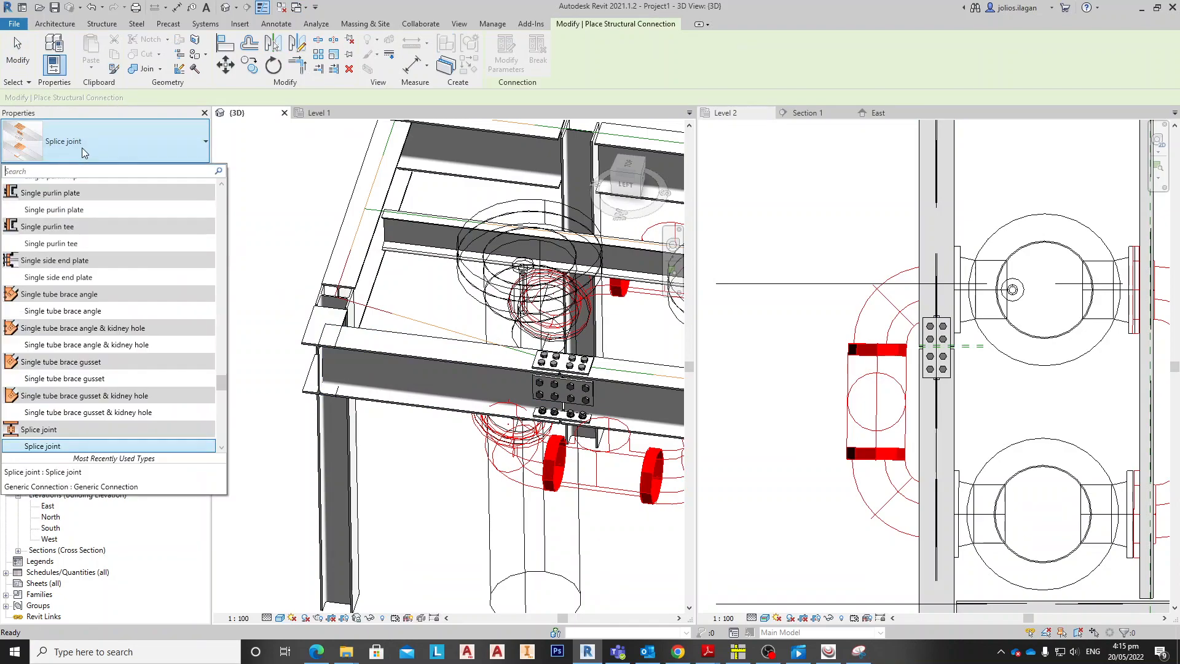
Place a Shear plate connection joining the W8x20 column to the W310X38.7 beam.
type("shear")
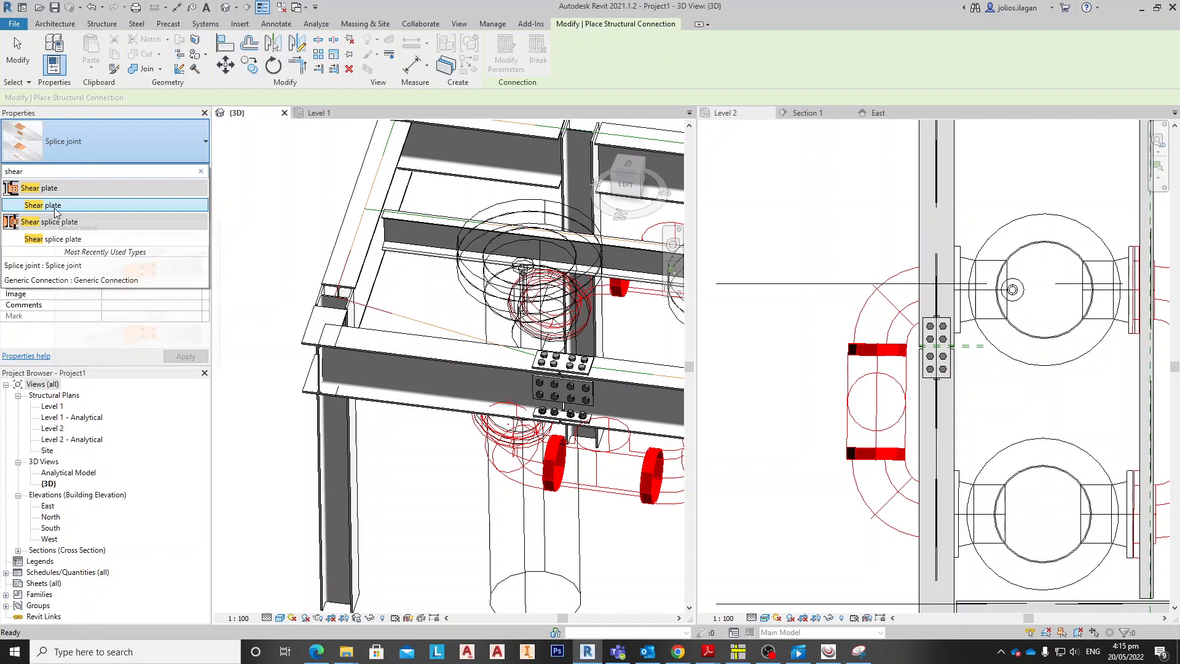
left_click(43, 204)
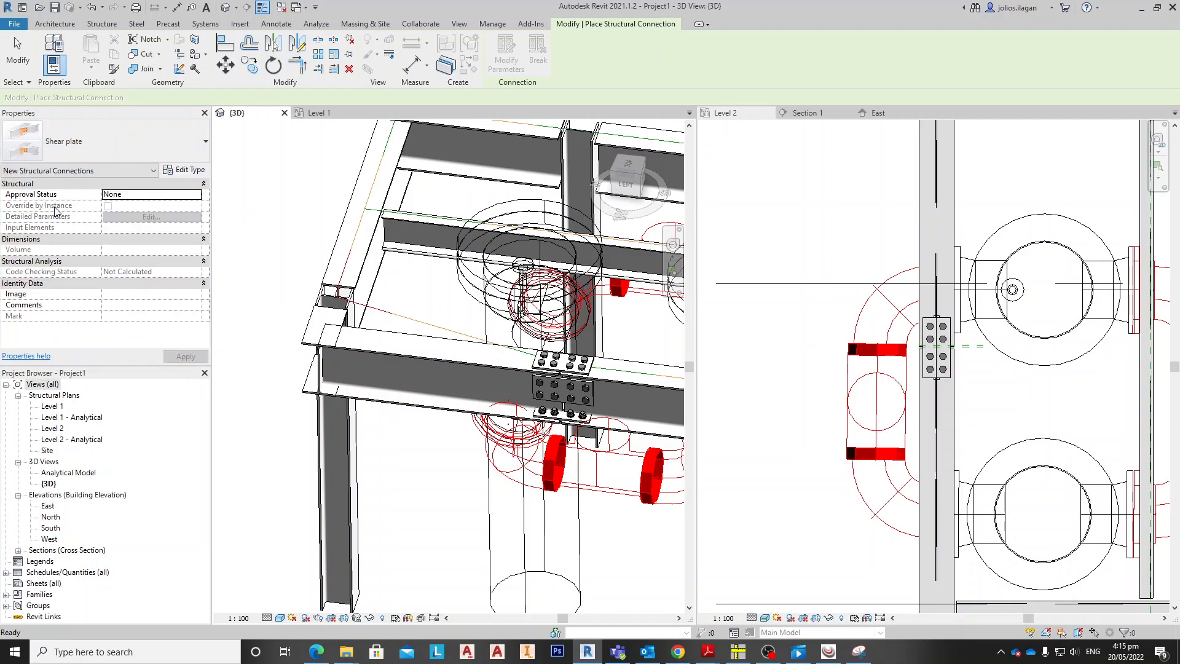
left_click(312, 349)
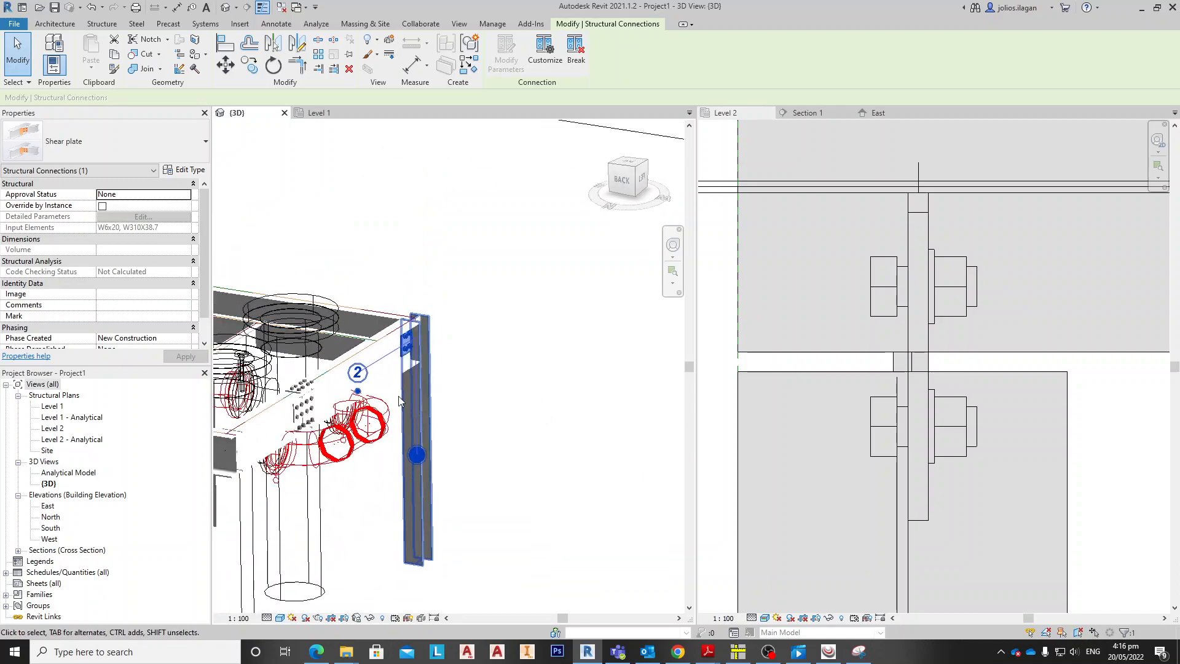
left_click_drag(398, 400, 490, 453)
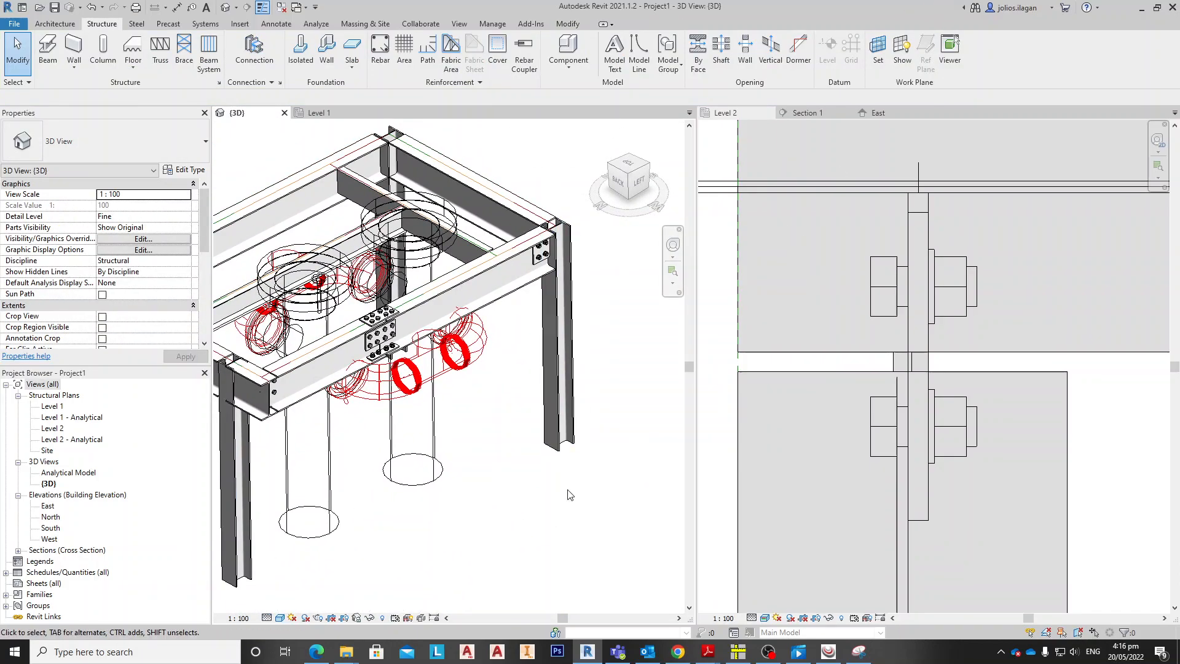
mouse_move(500, 490)
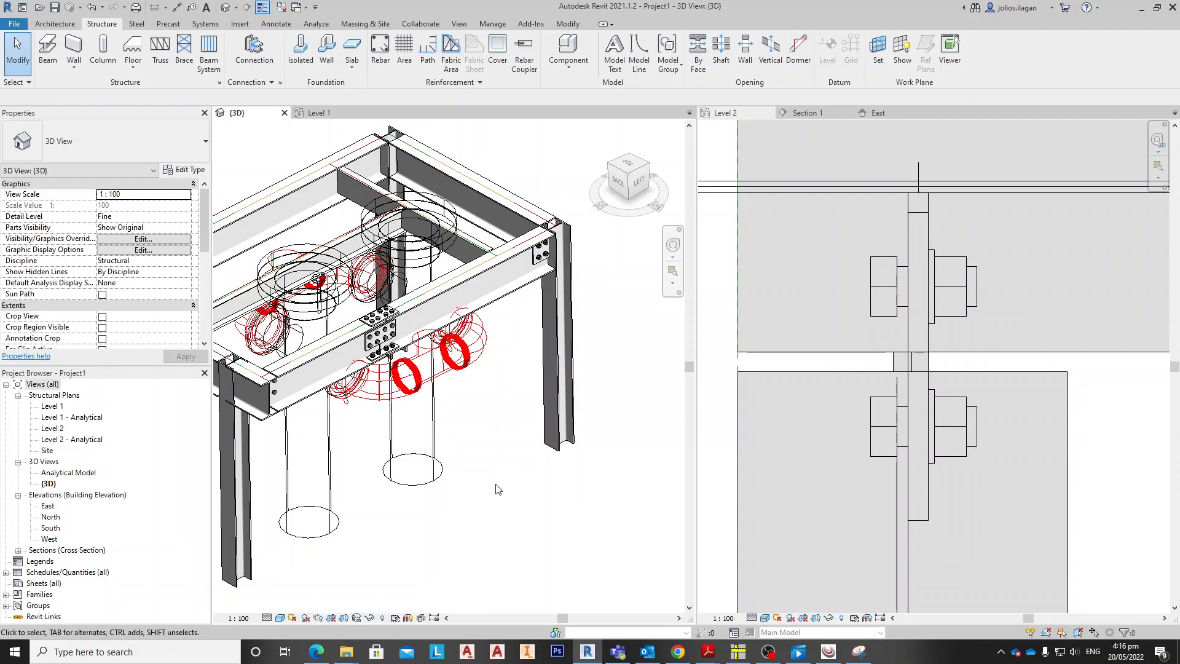